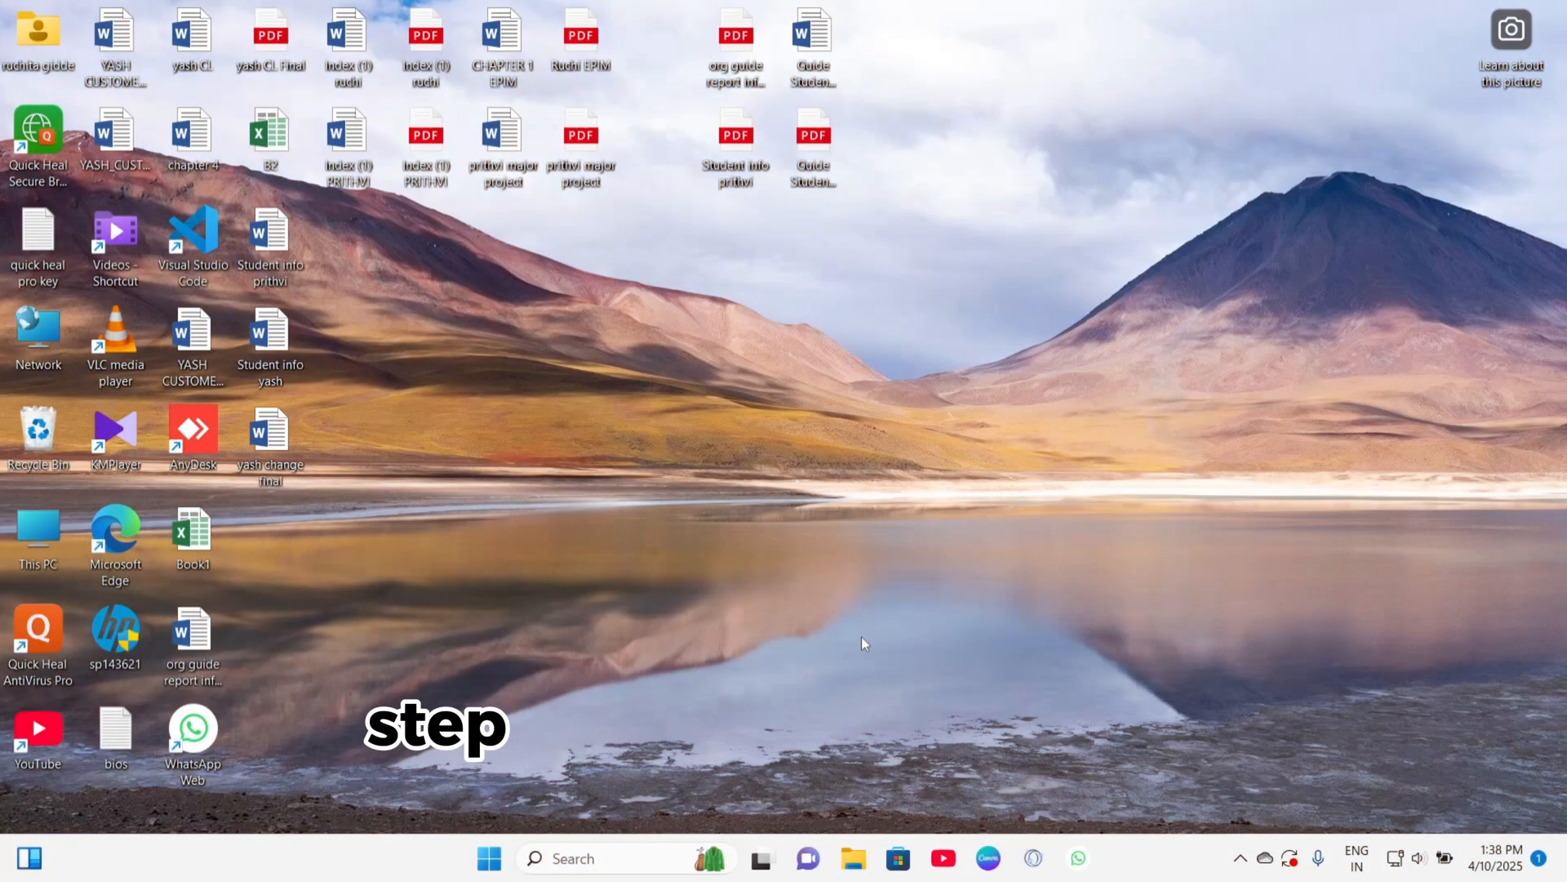
Toggle Game Mode off and back on so it stays enabled, then close Settings.
left_click(489, 858)
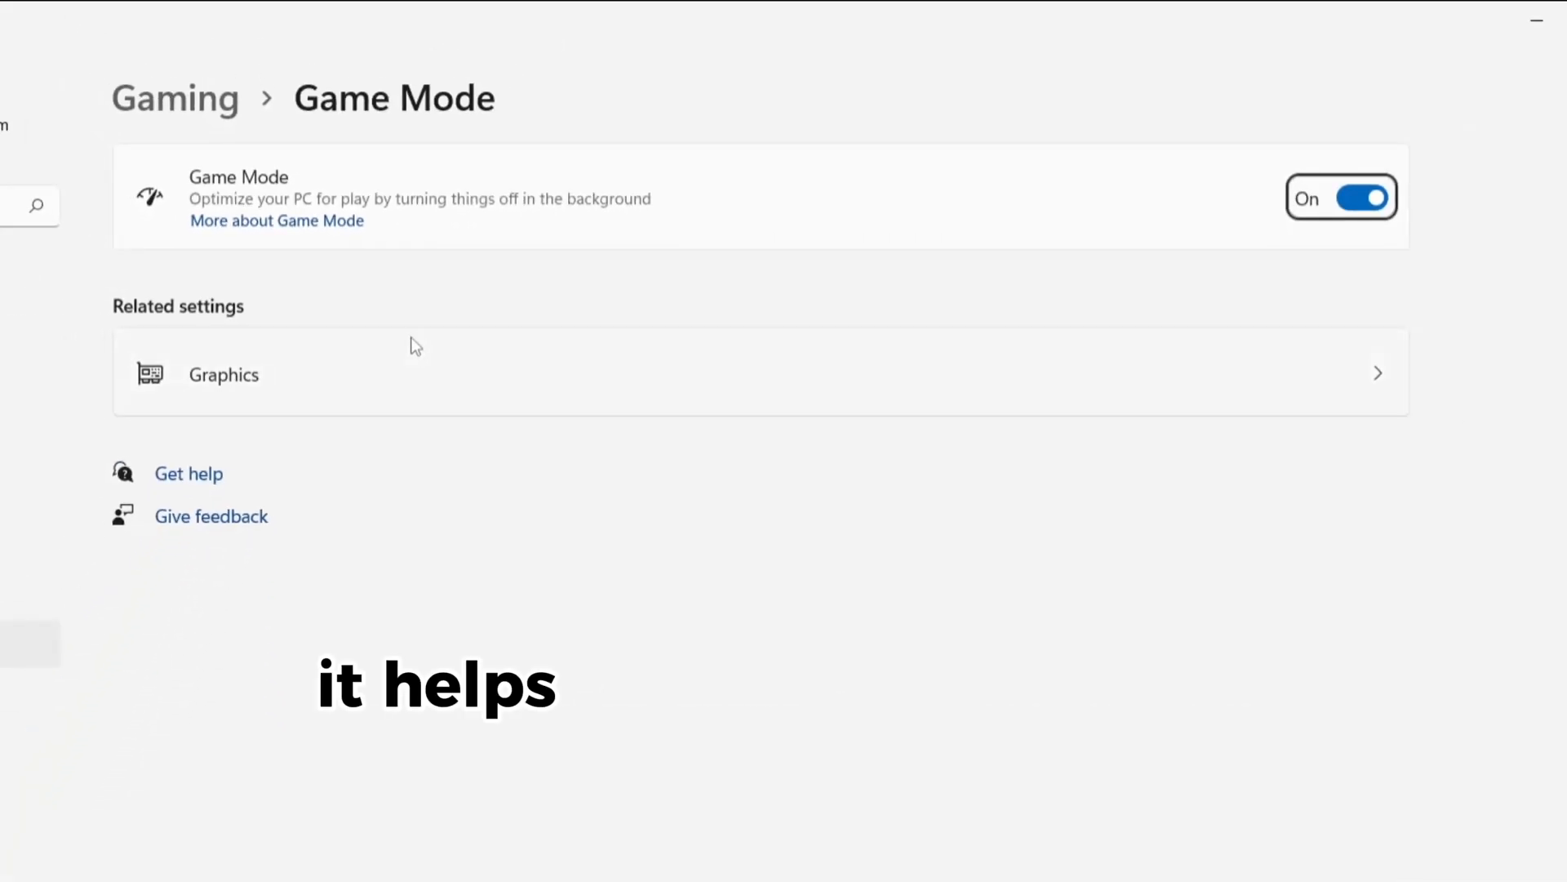
left_click(1341, 197)
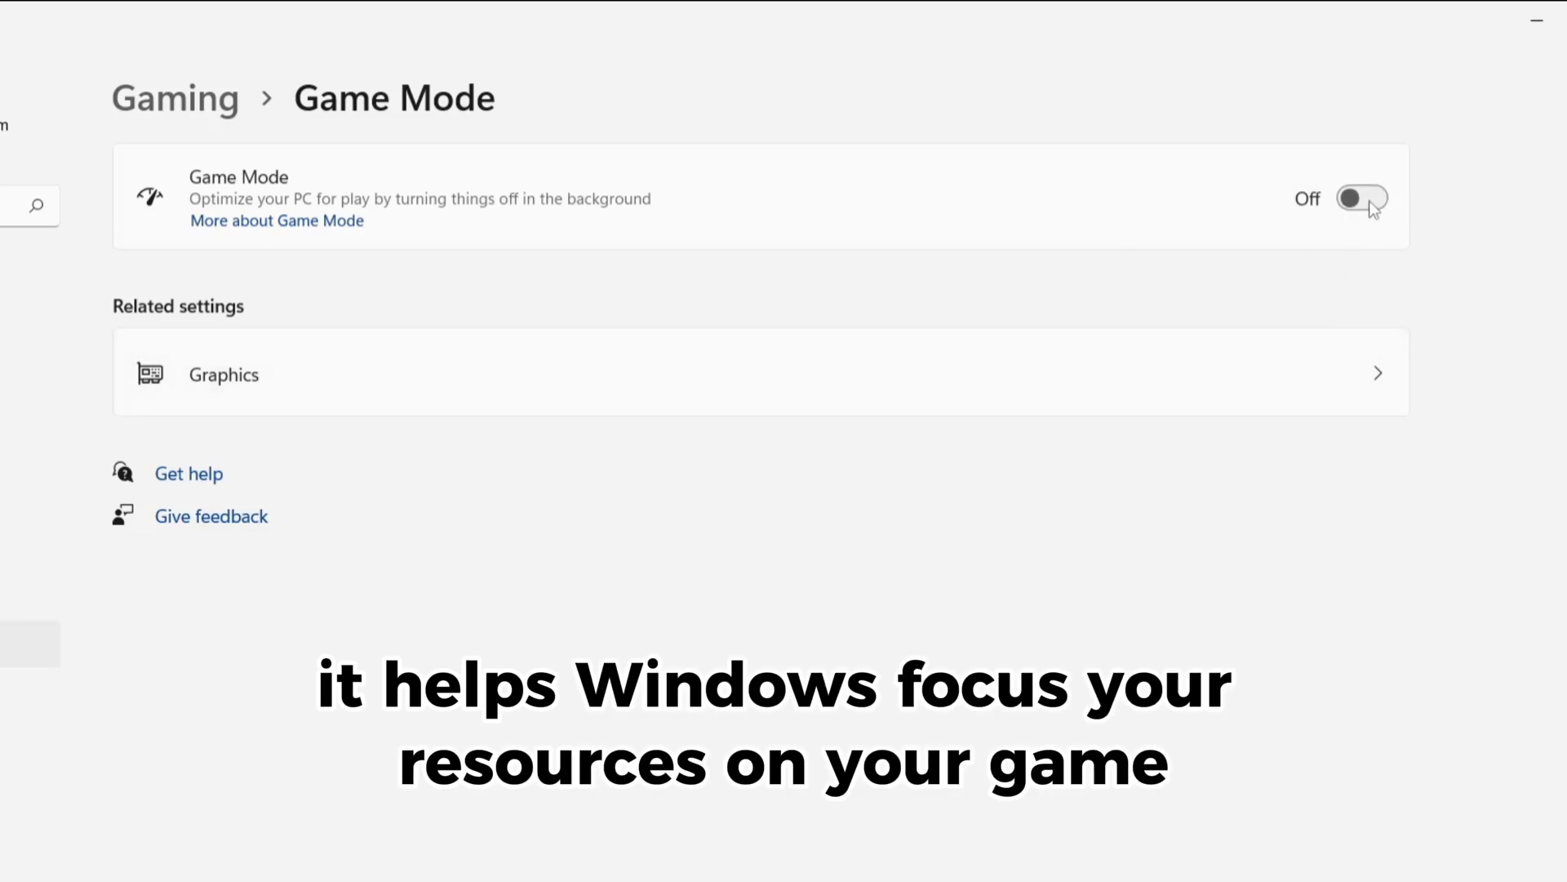
left_click(1362, 197)
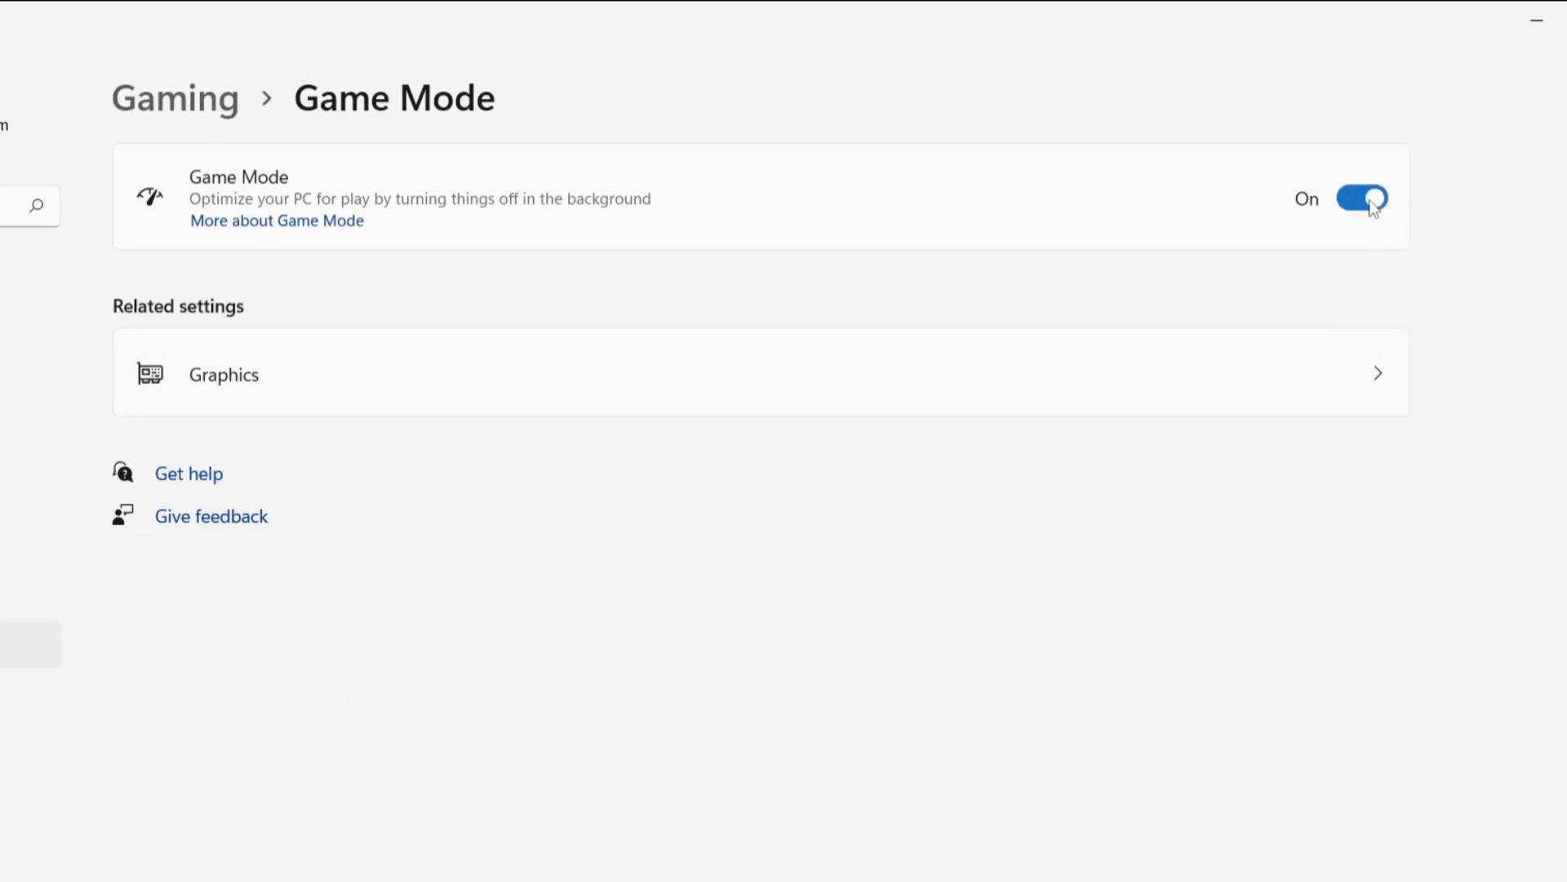
left_click(1535, 20)
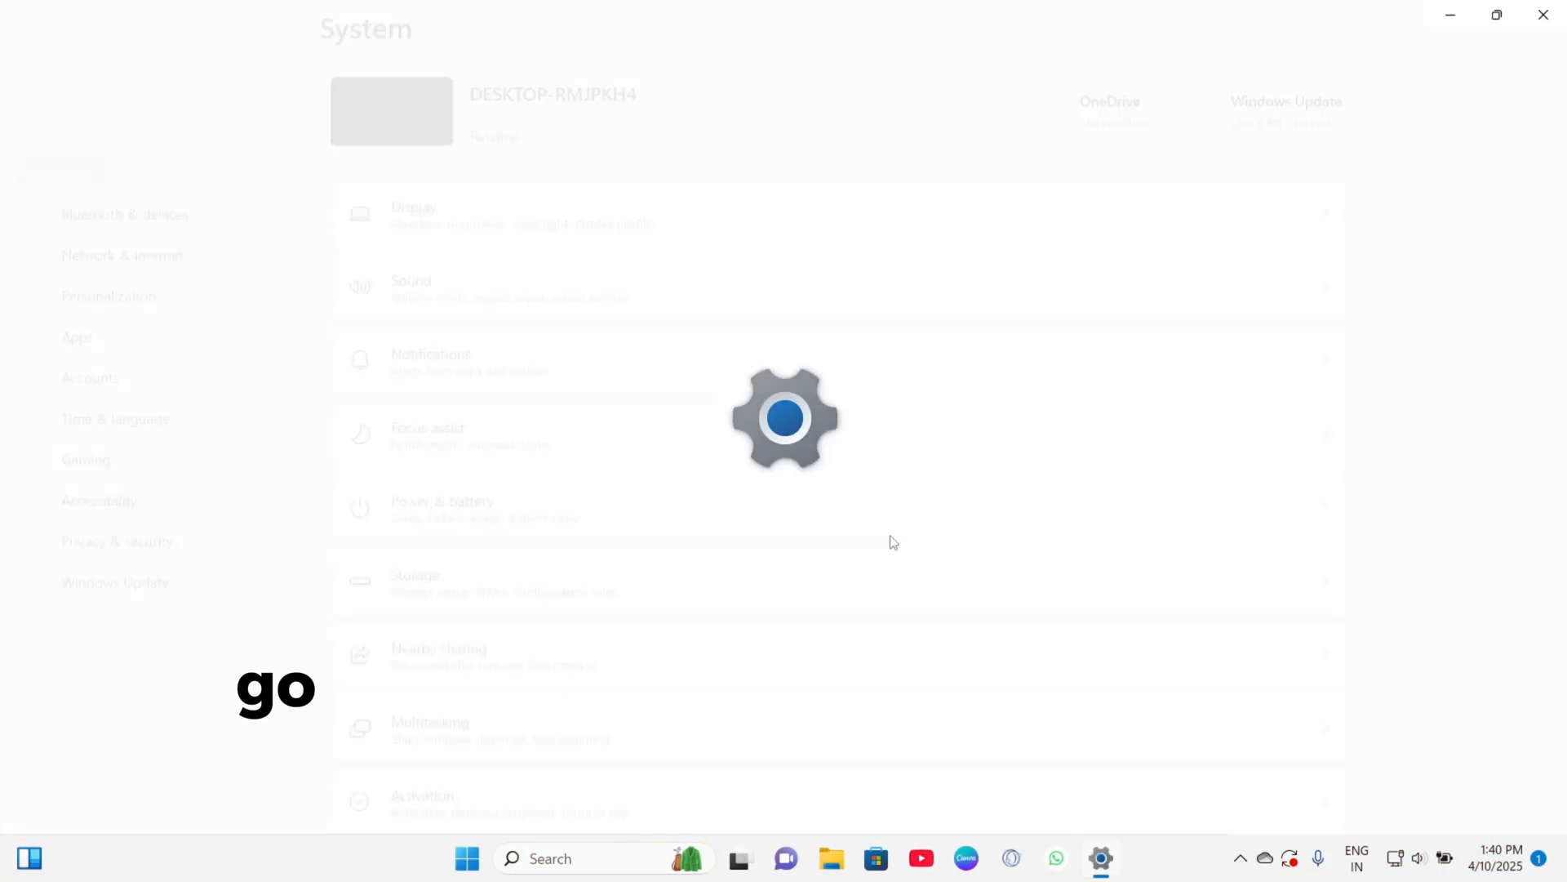
In Gaming > Xbox Game Bar, stop the controller button from opening Game Bar.
left_click(86, 459)
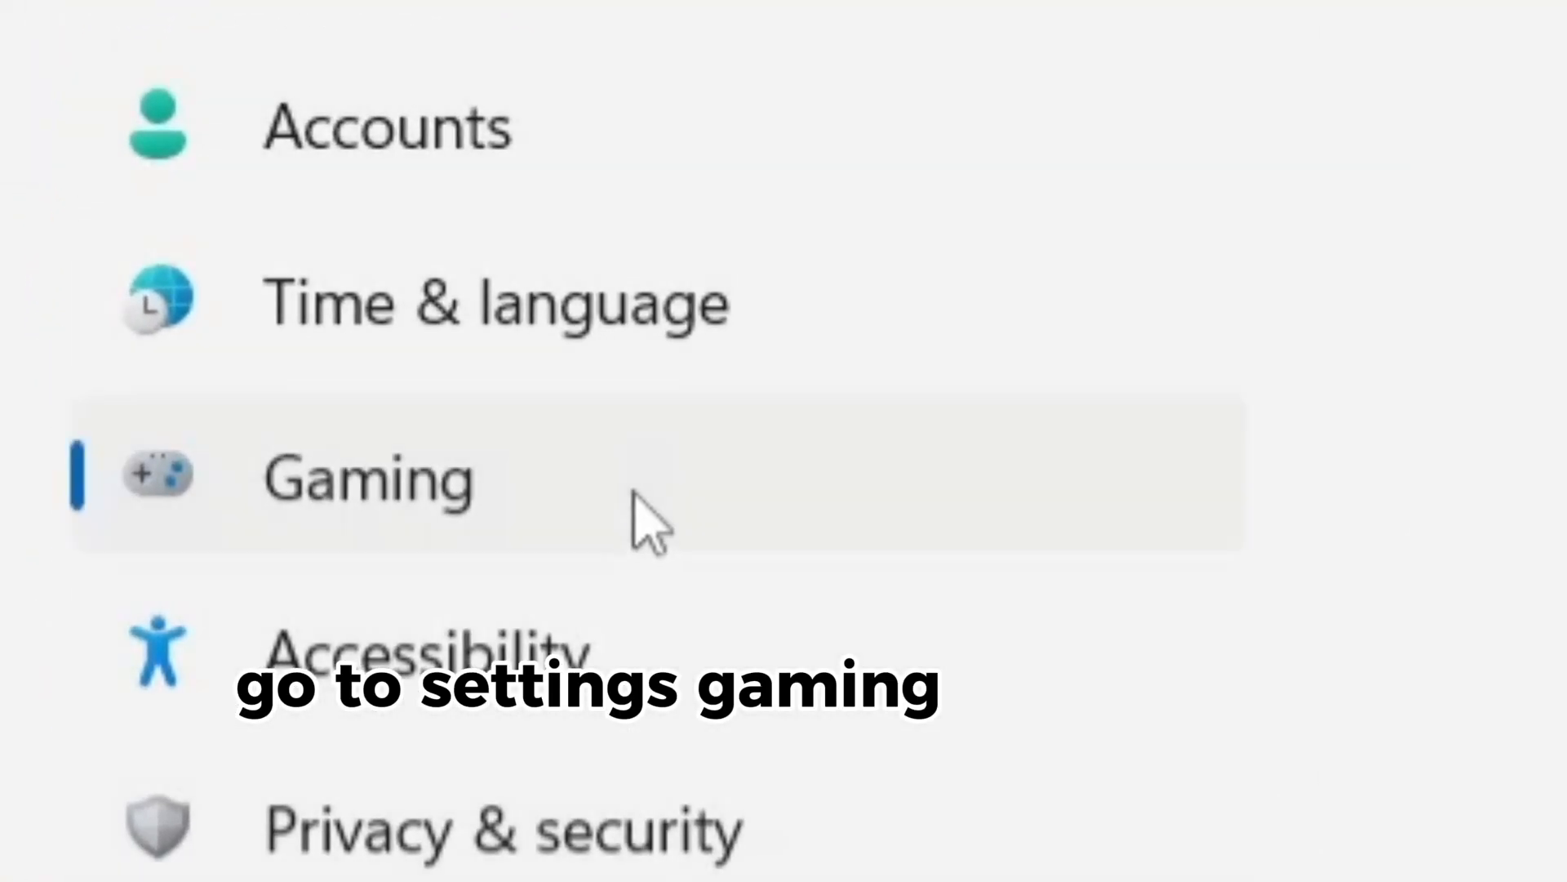
left_click(366, 477)
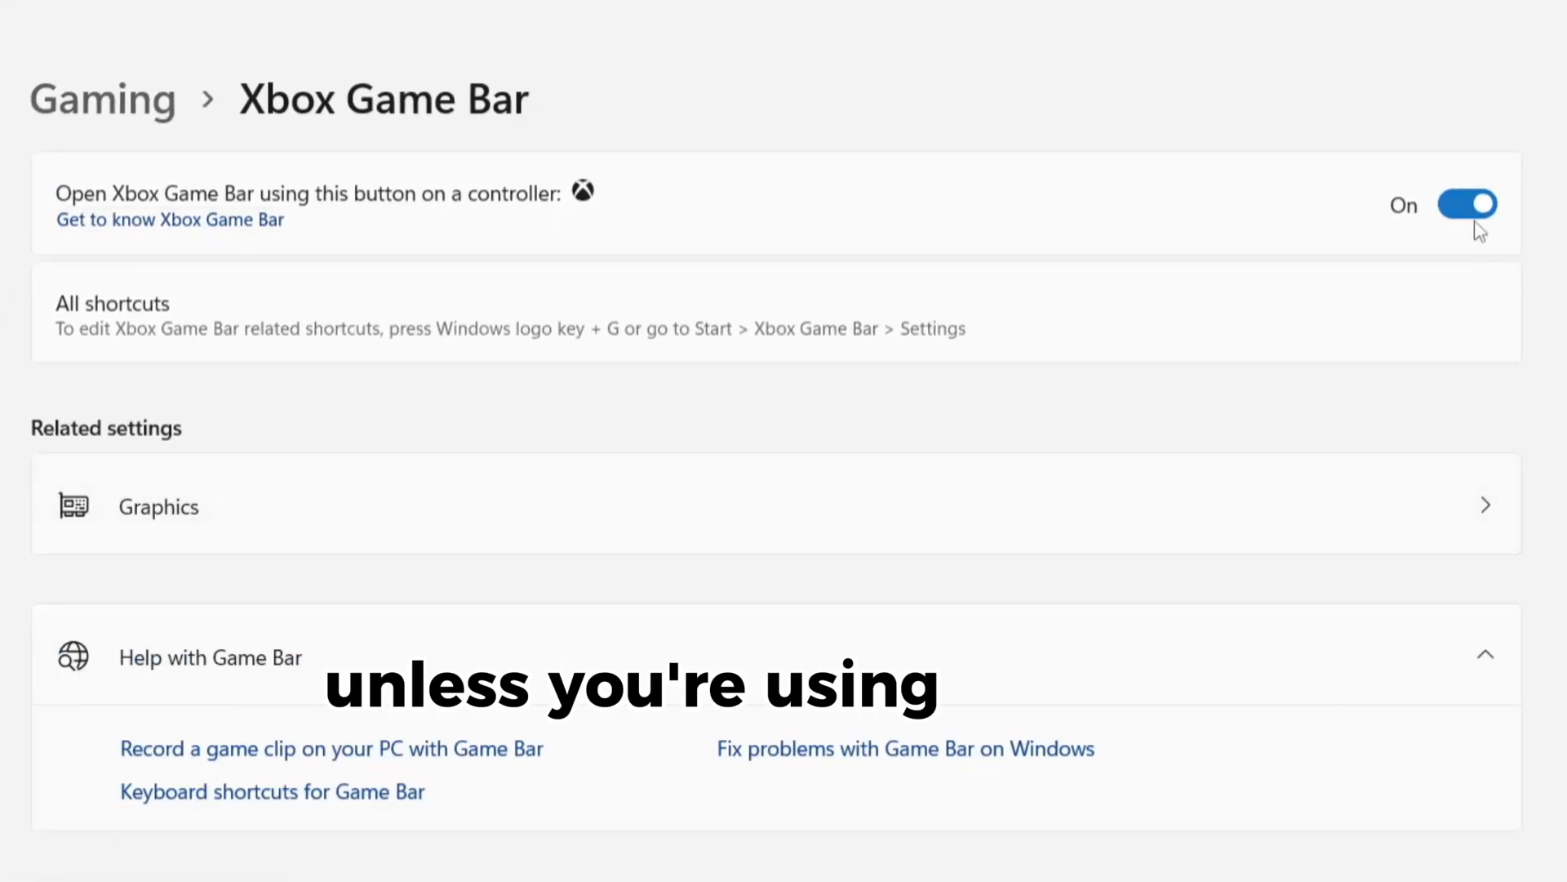
left_click(1468, 204)
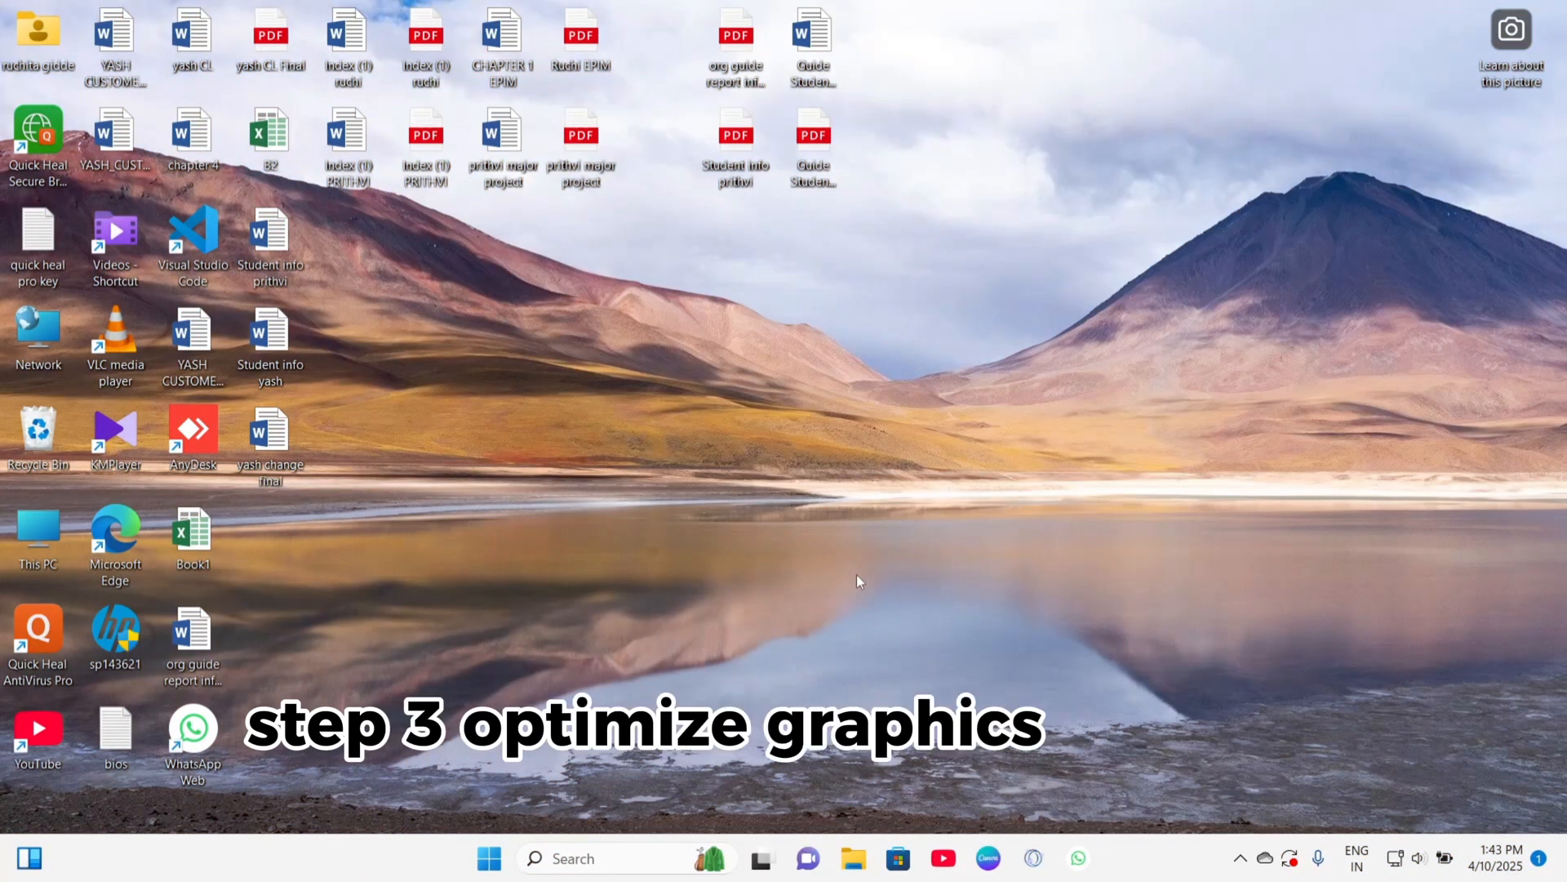
mouse_move(771, 565)
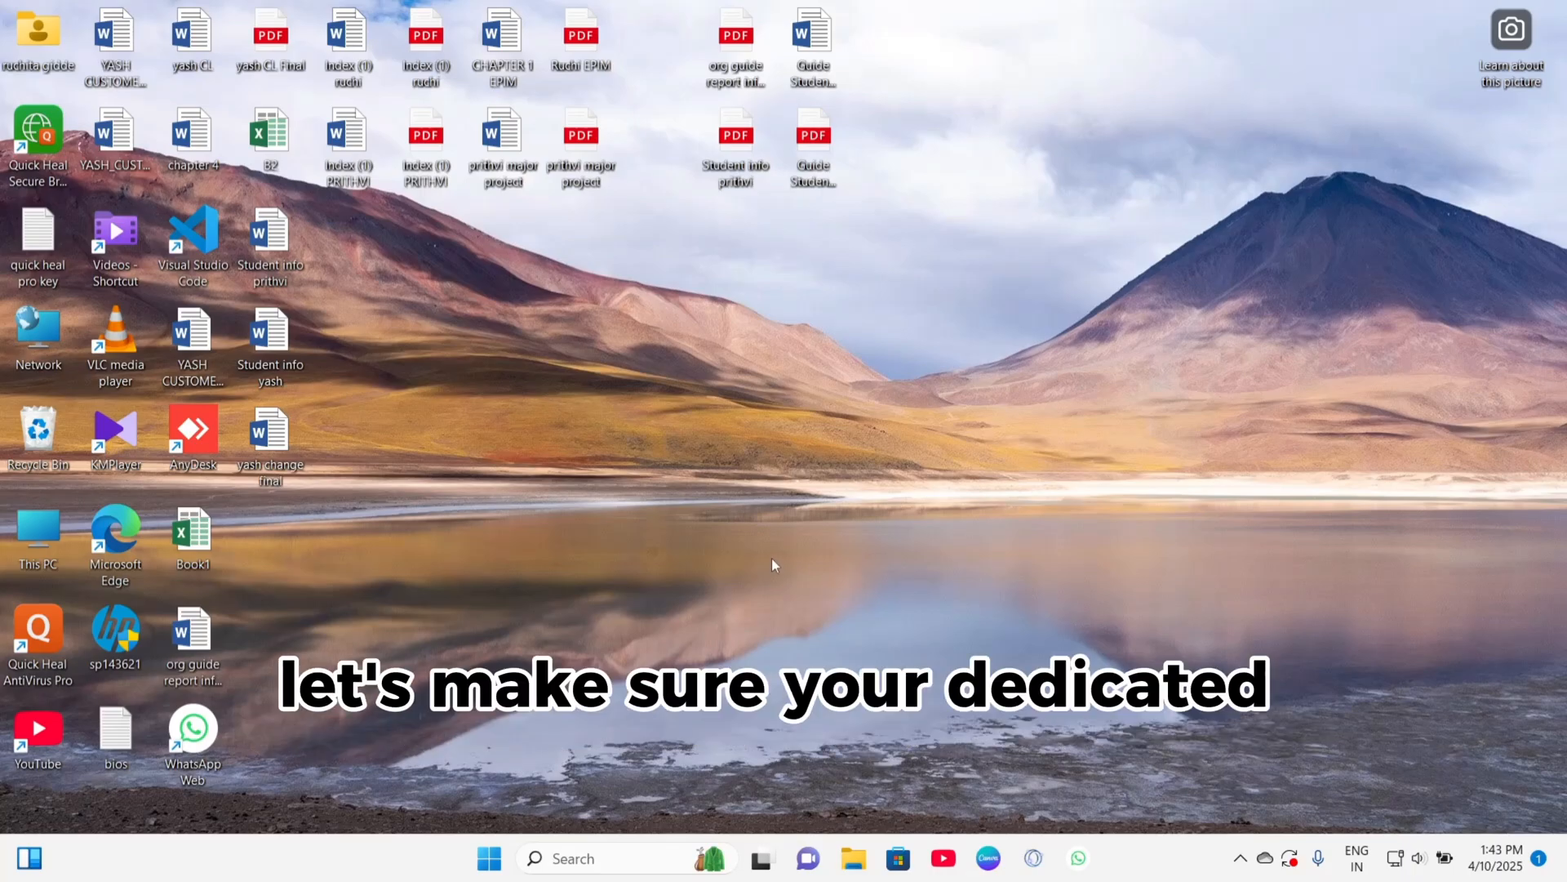
Reopen Settings and go from System > Display's related settings to the Graphics app list.
left_click(1100, 858)
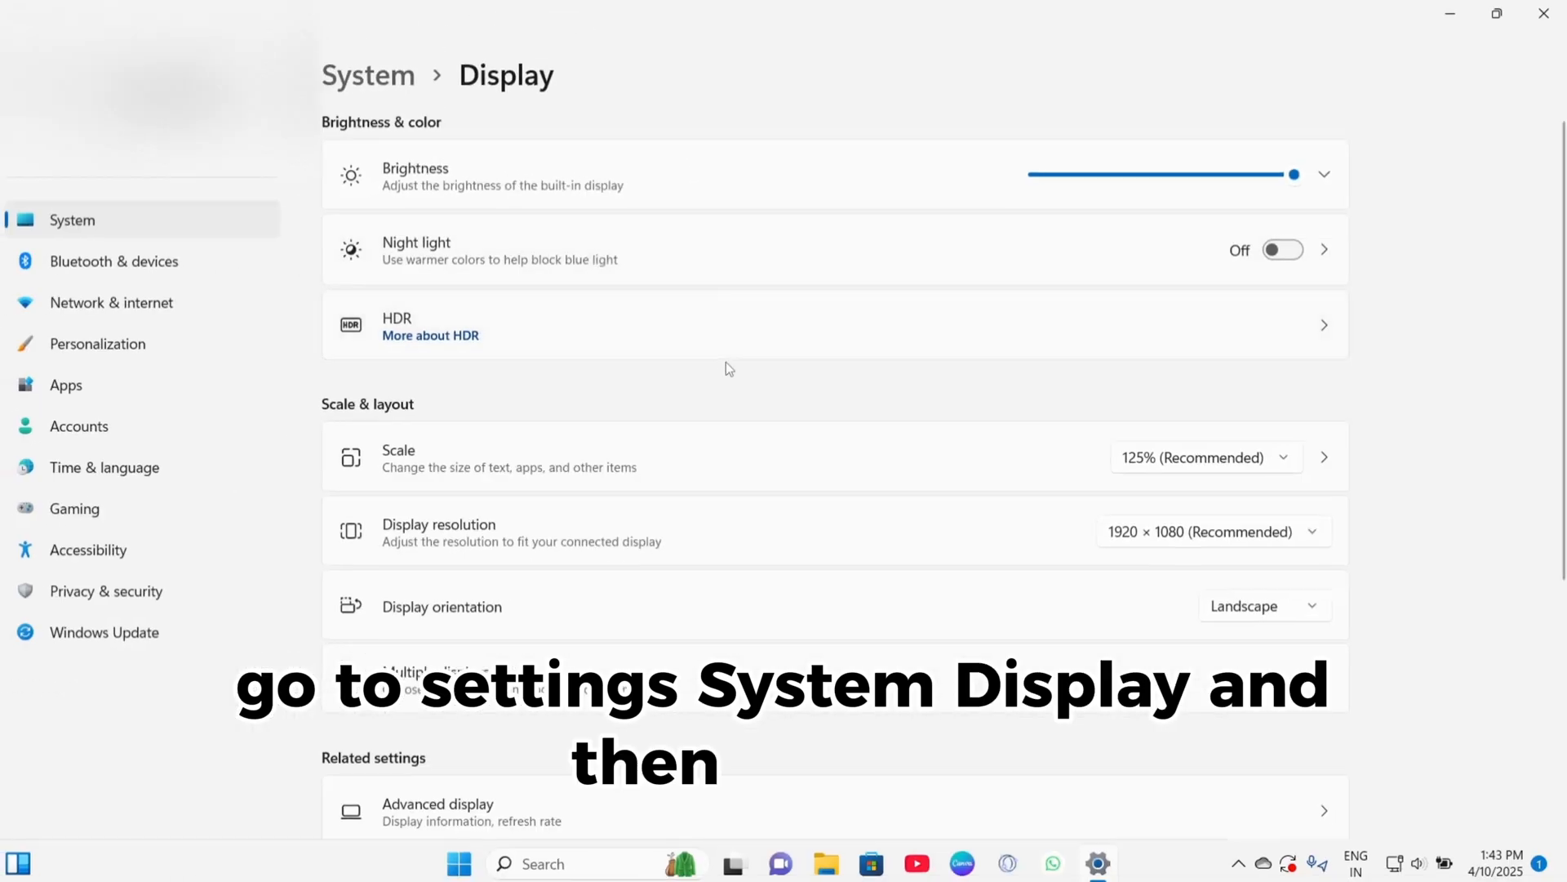
scroll("down", 3)
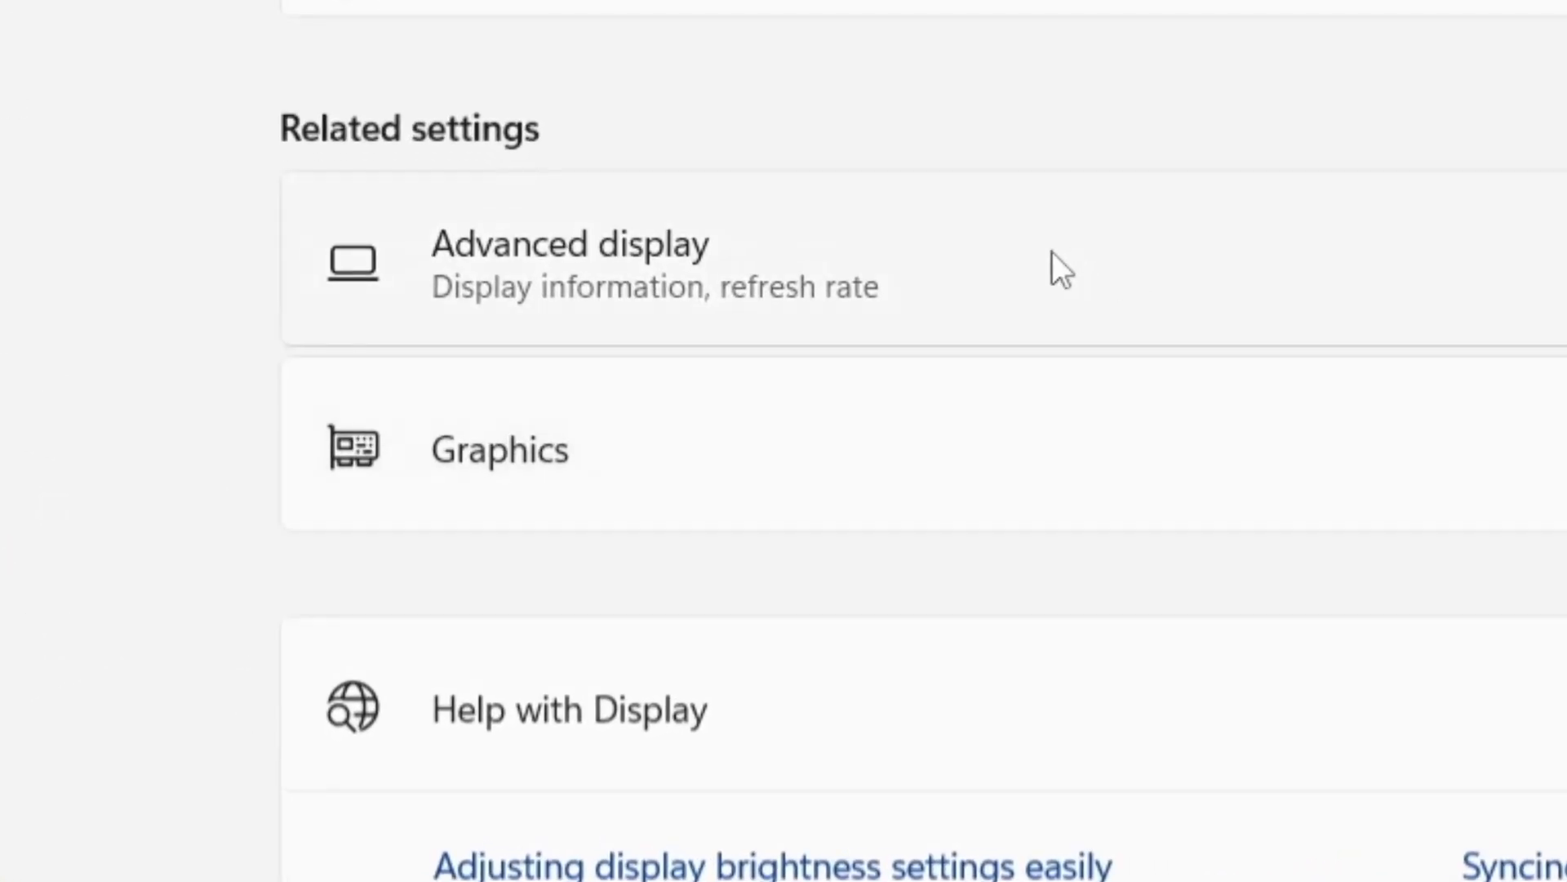
left_click(499, 449)
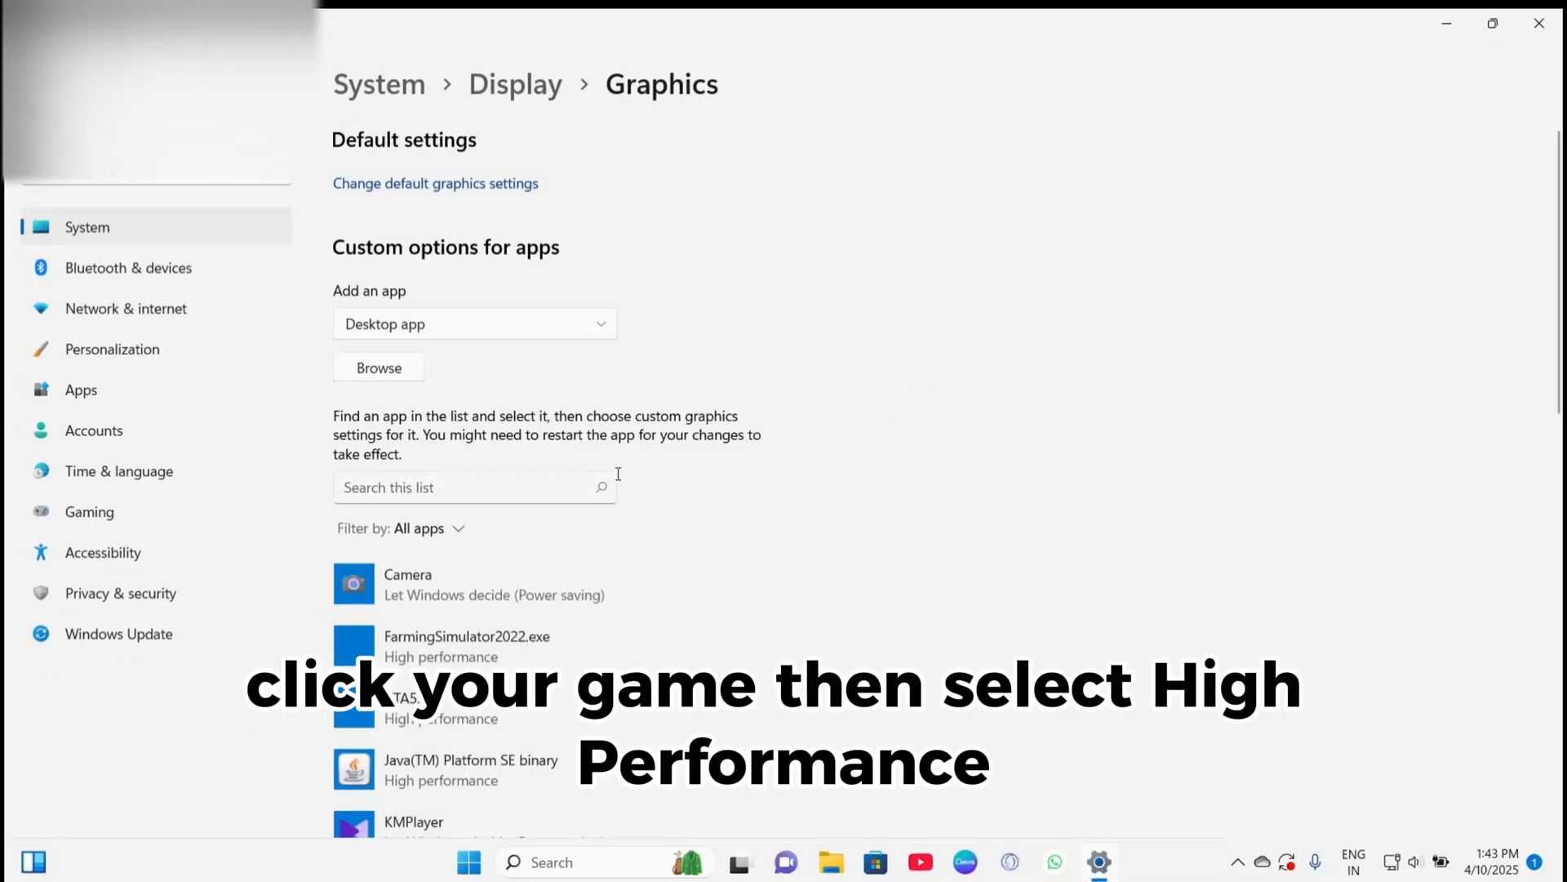
scroll("down", 3)
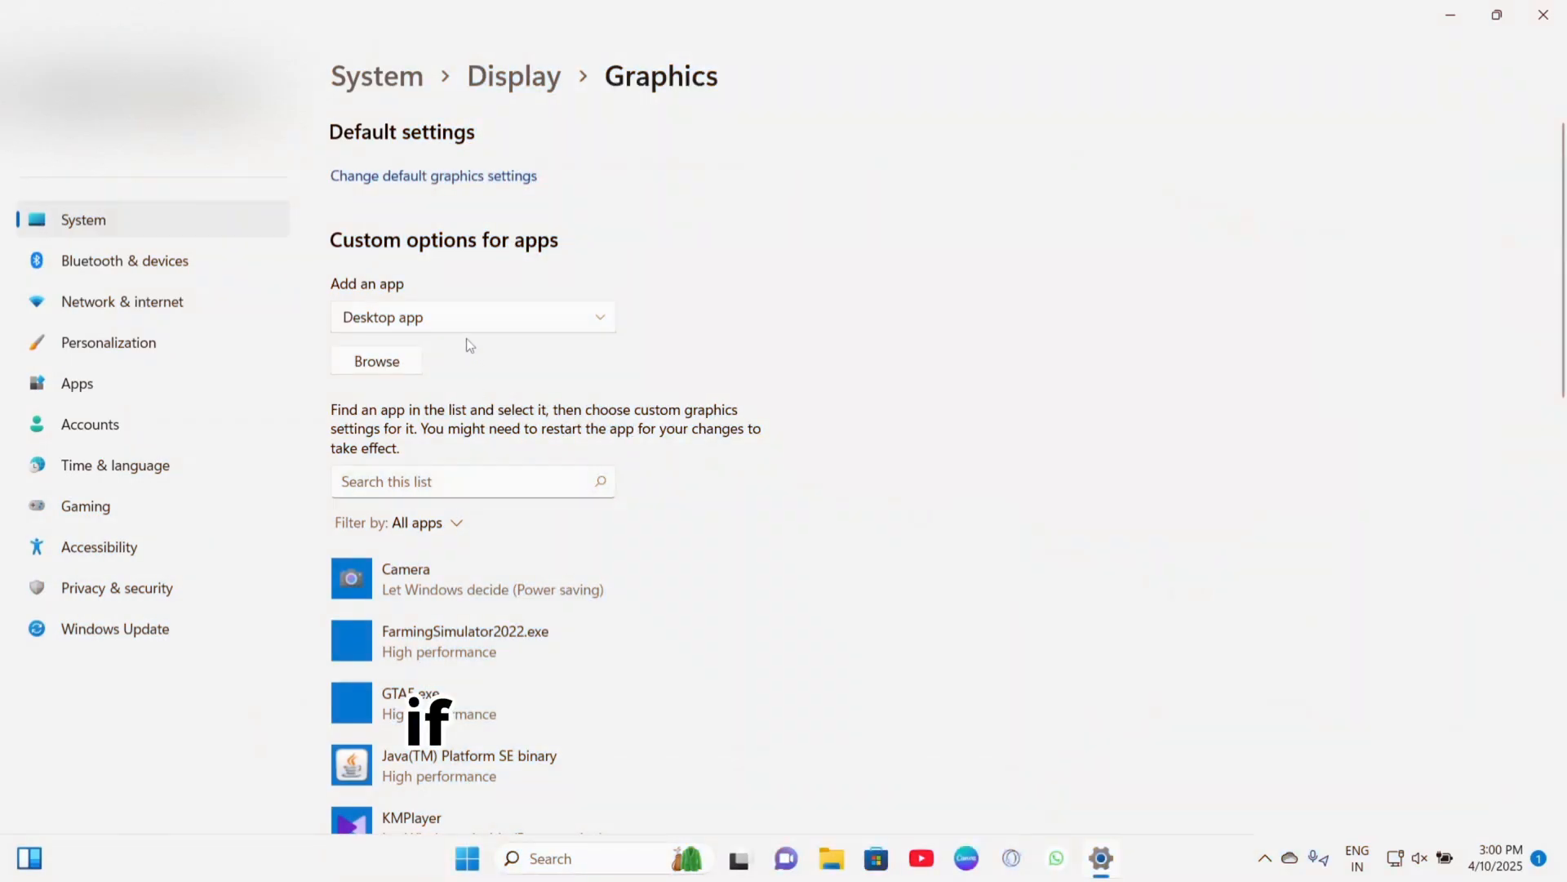
Browse for a game program to add, opening a folder on Local Disk (C:).
left_click(376, 361)
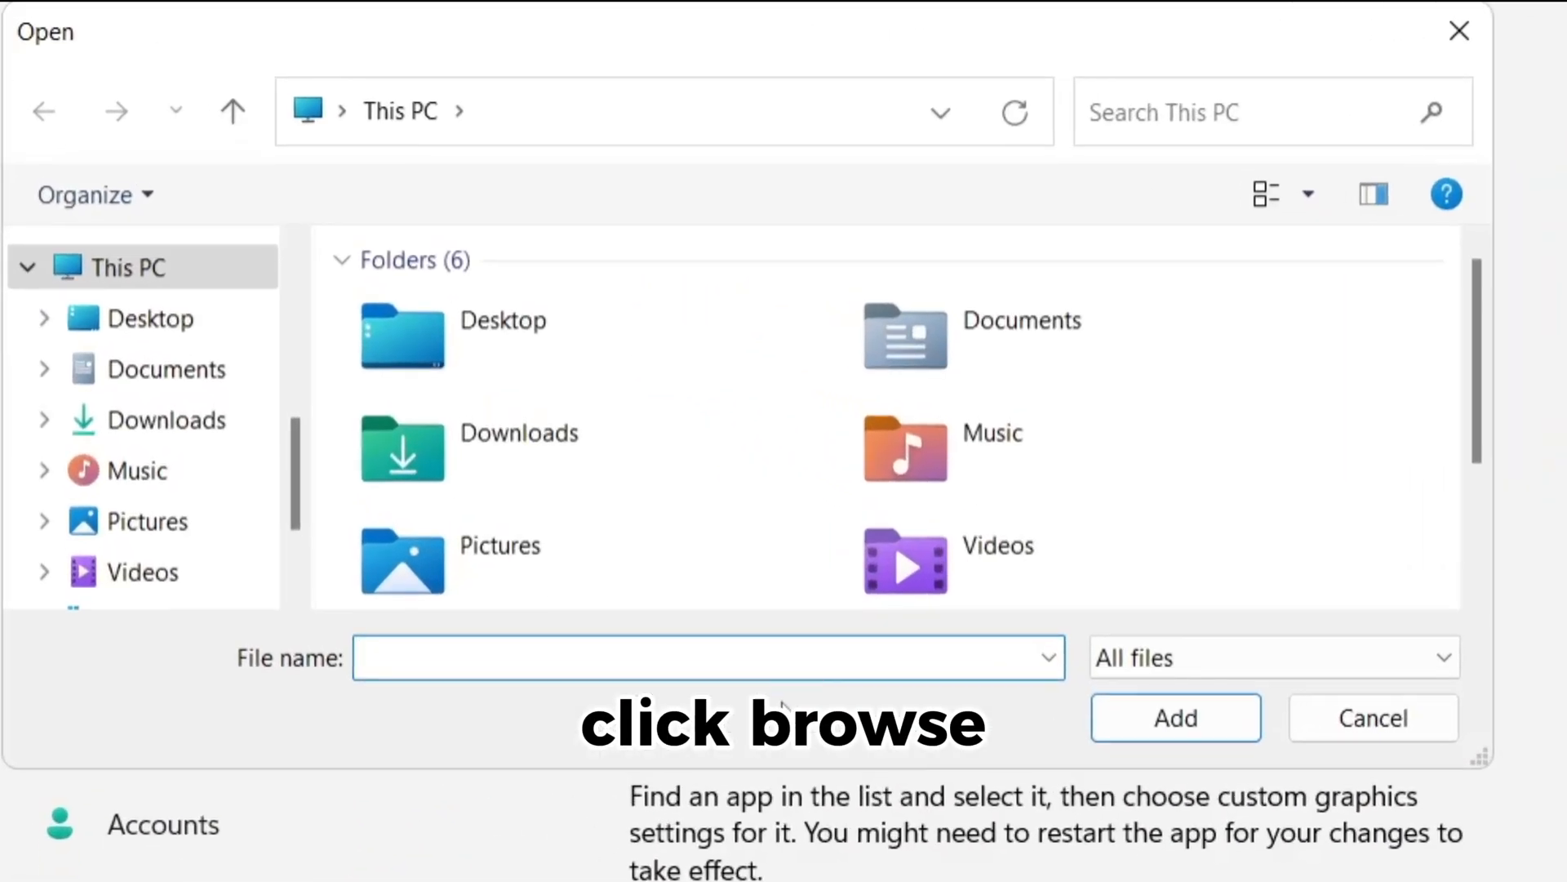
scroll("down", 3)
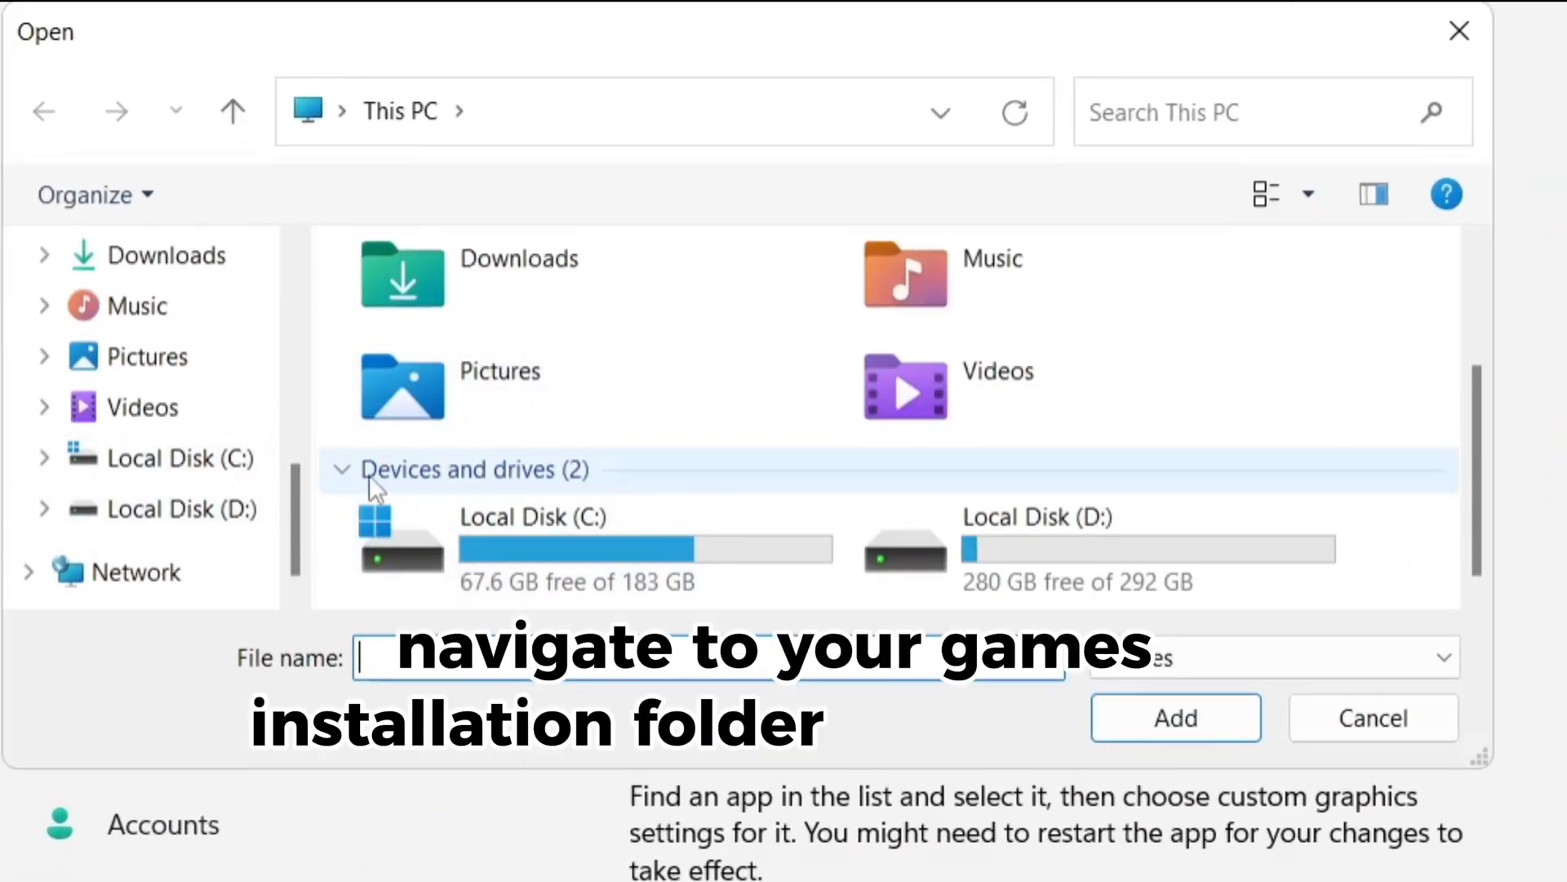
double_click(531, 516)
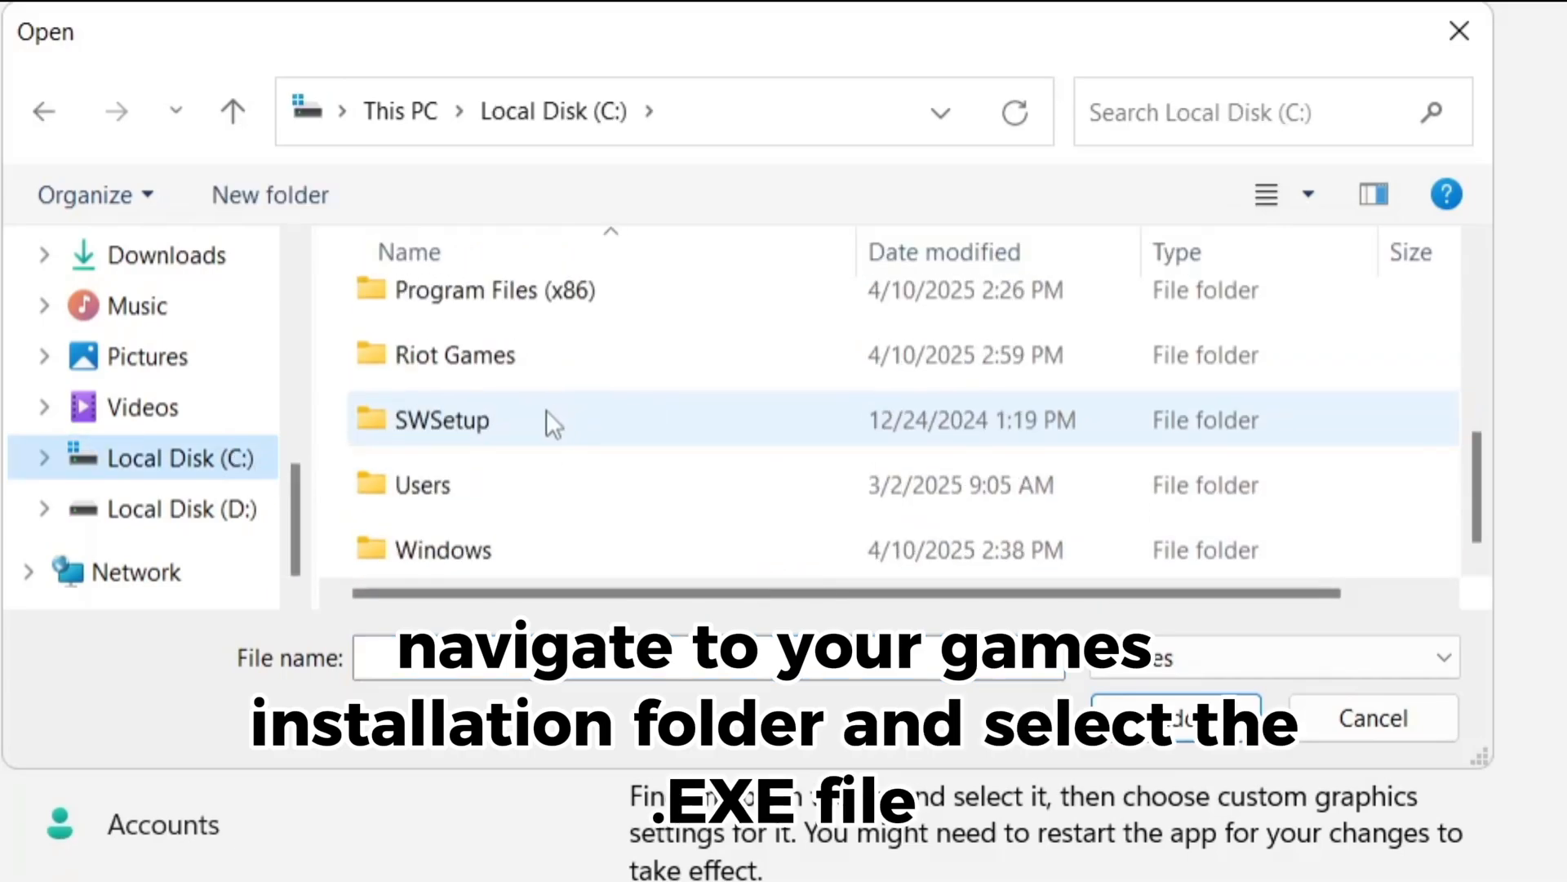
double_click(456, 353)
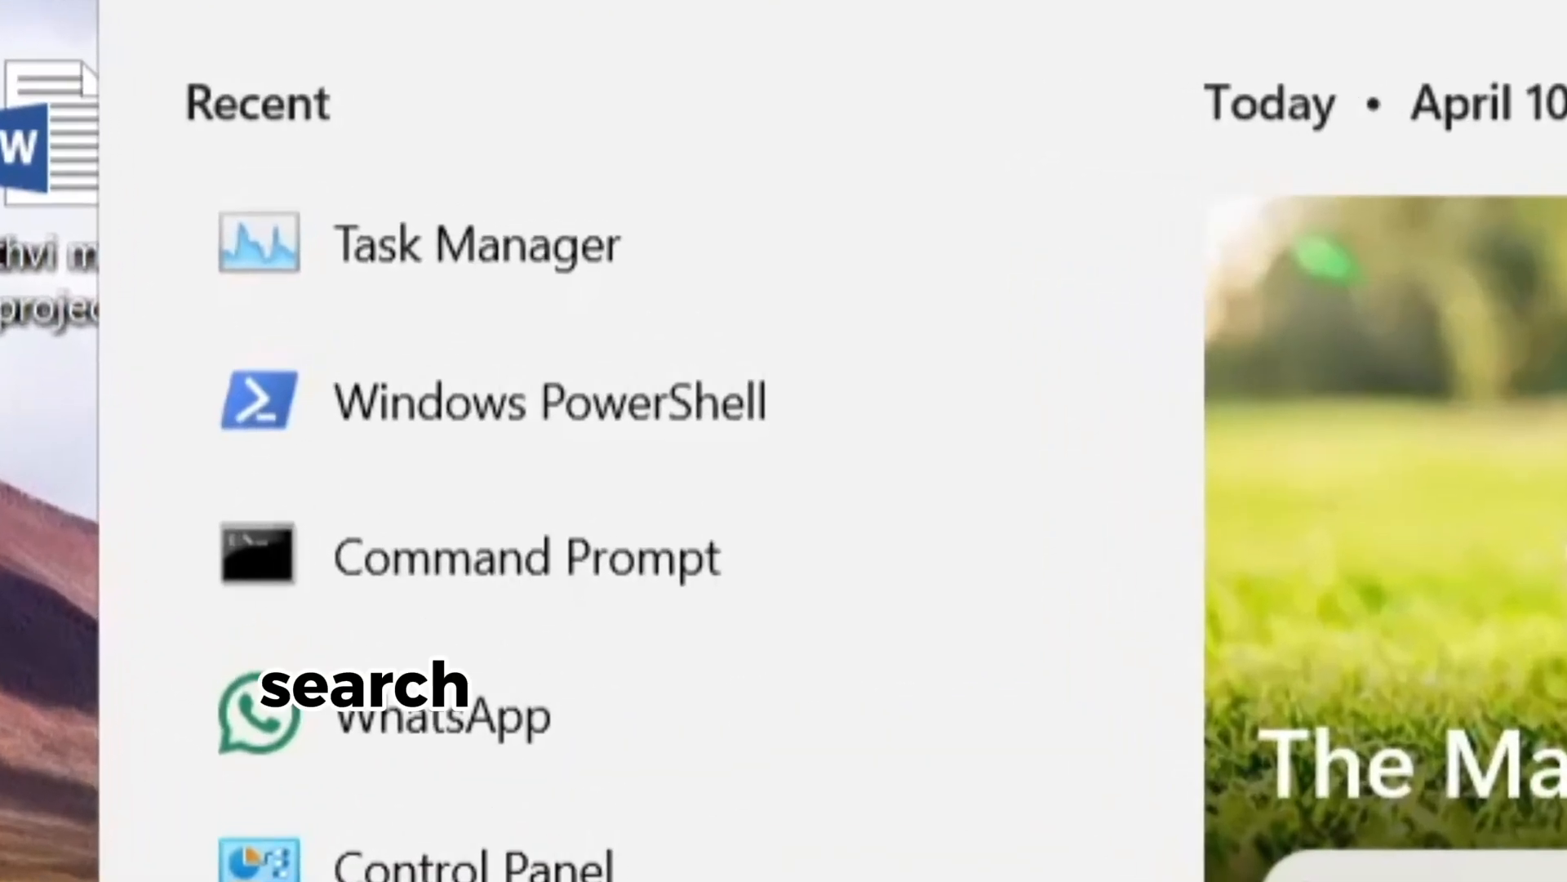
Disable Opera GX Browser Assistant on Task Manager's Startup tab.
left_click(475, 243)
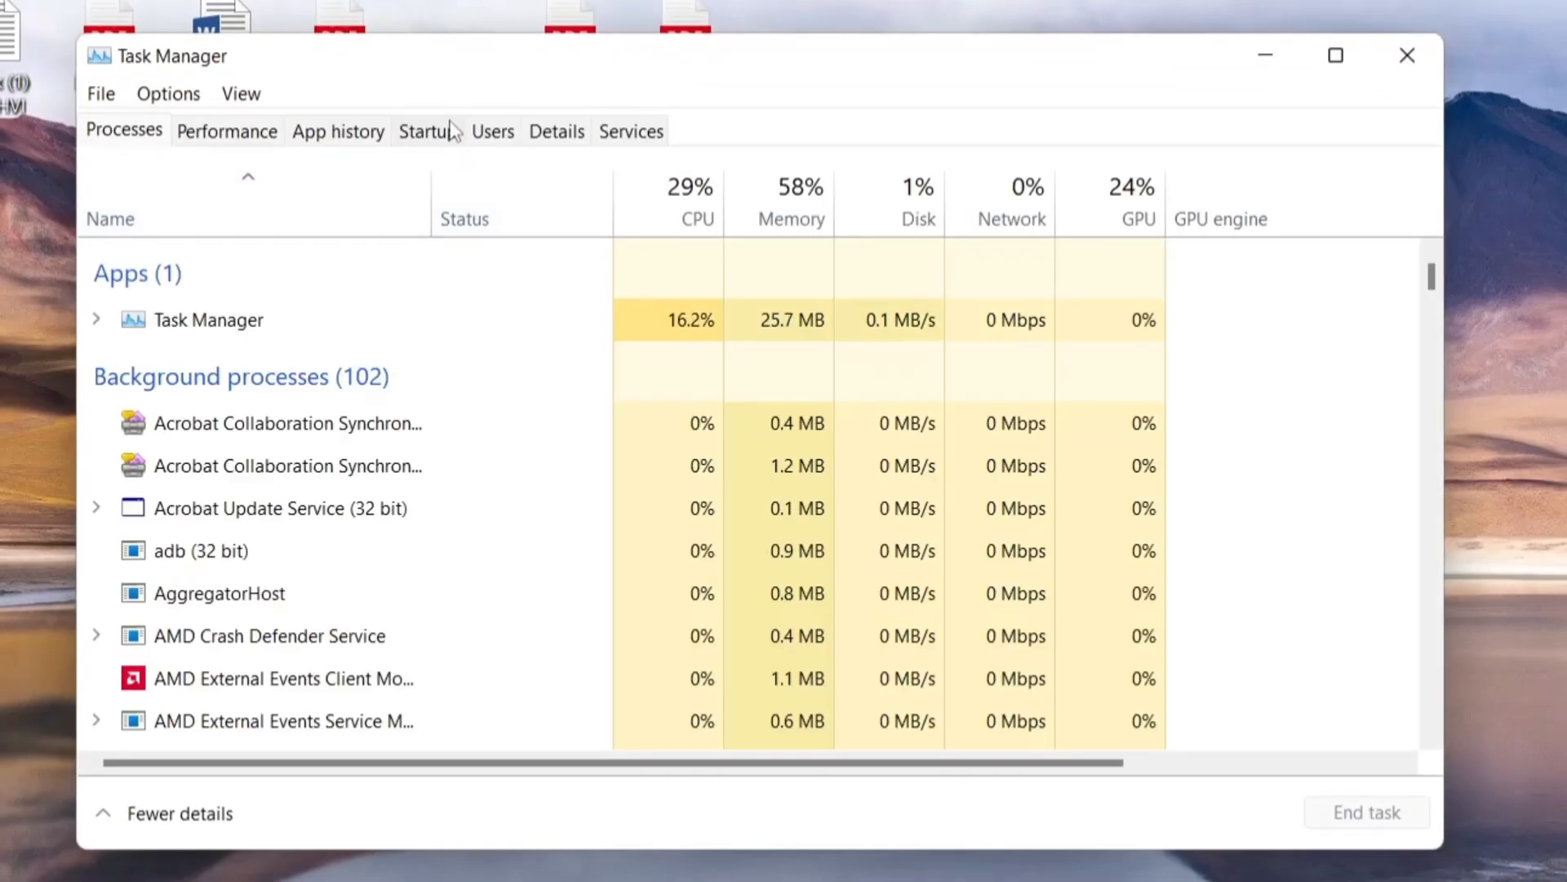
left_click(427, 131)
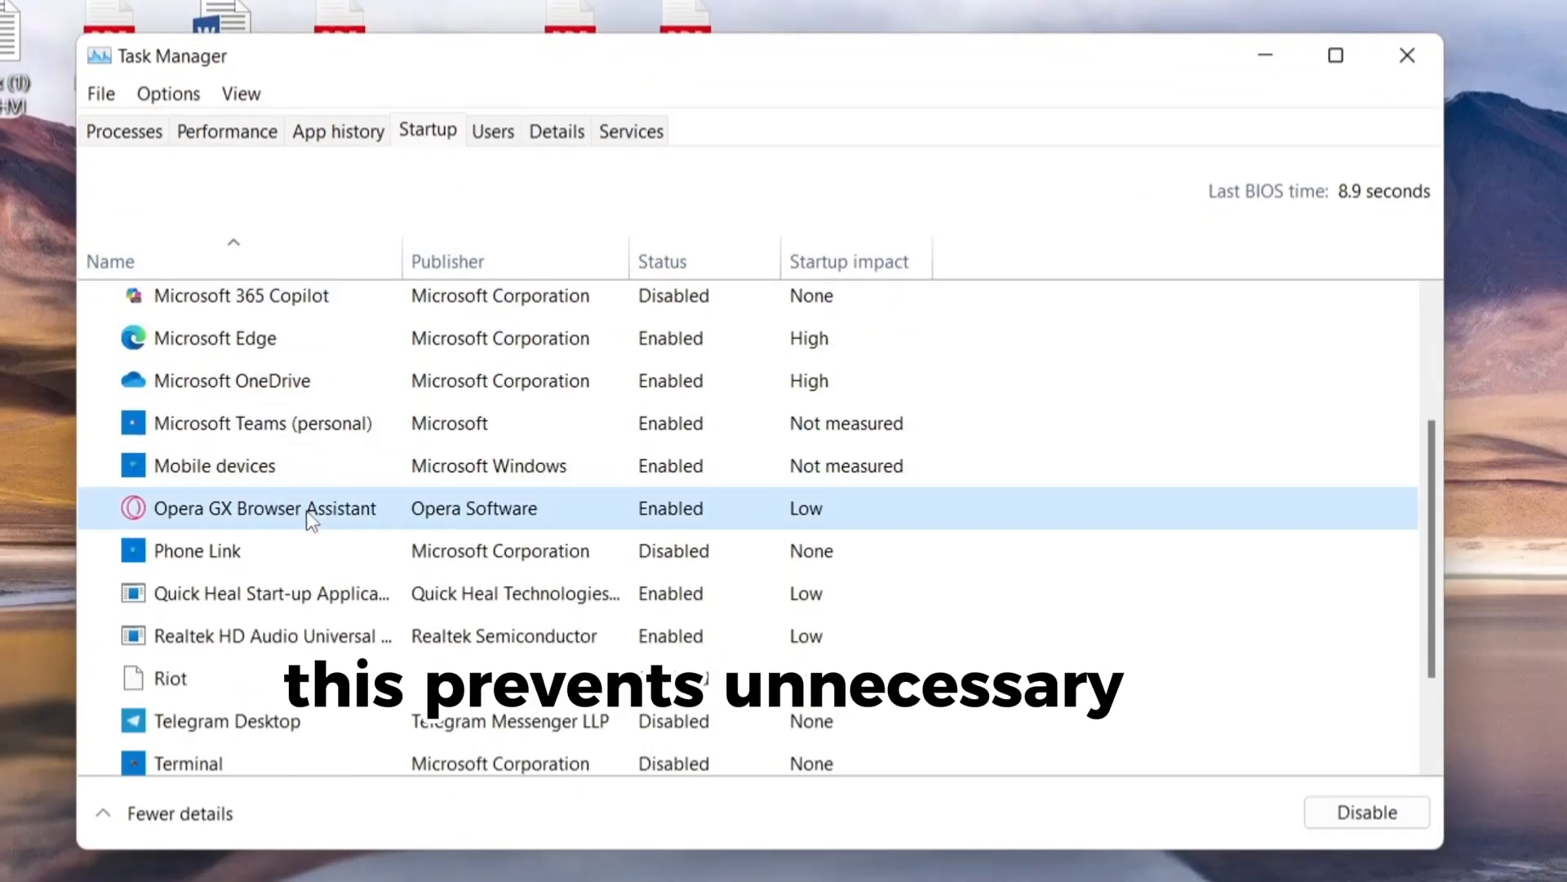
mouse_move(400, 568)
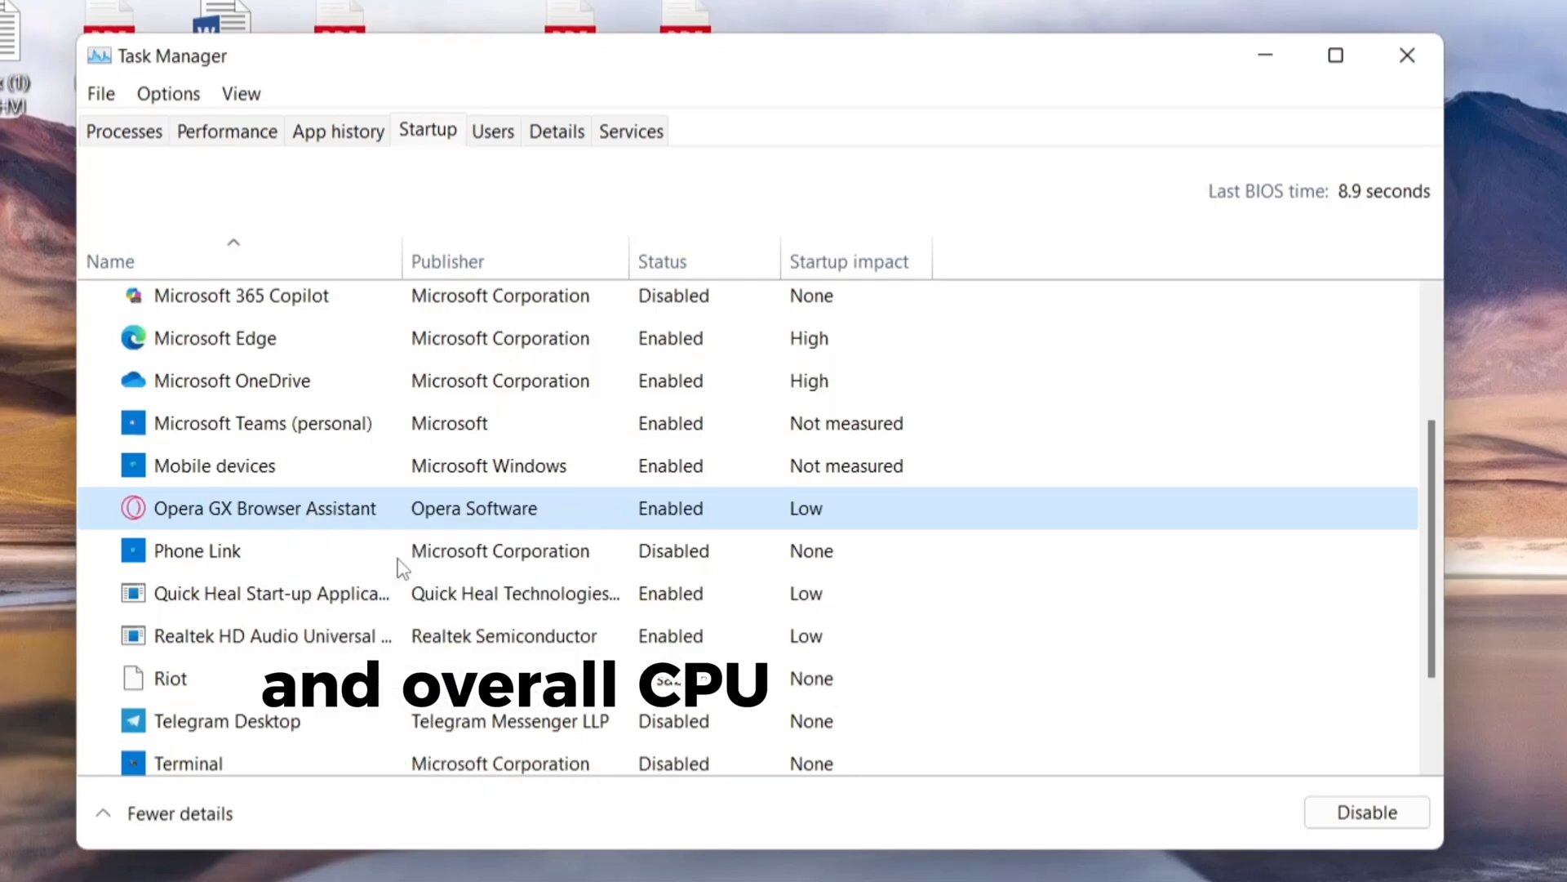
left_click(1366, 811)
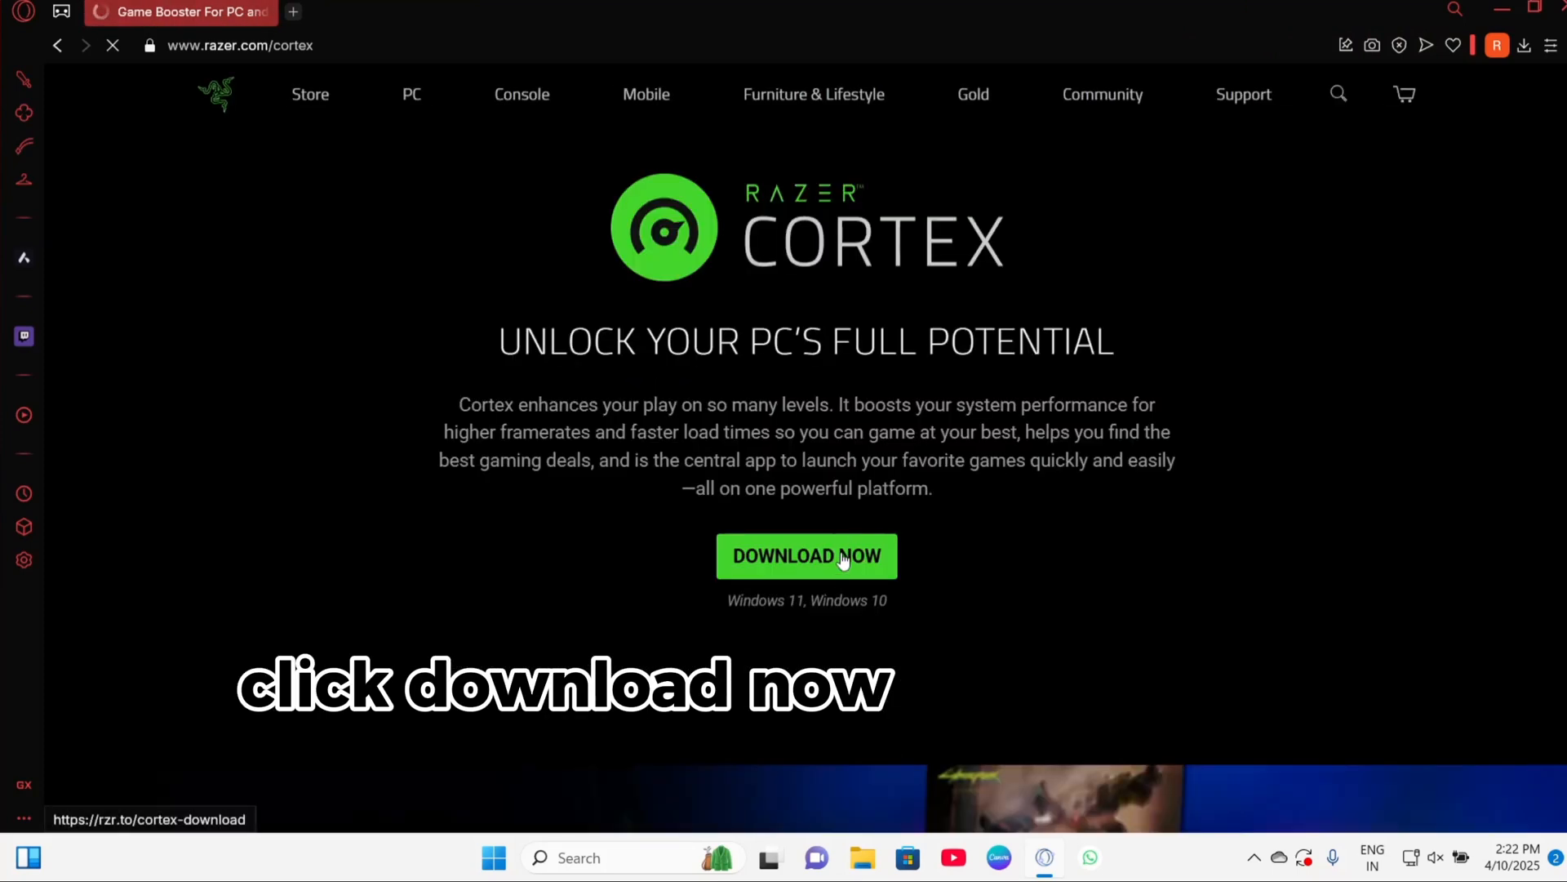
Start the Razer Cortex download from razer.com/cortex.
left_click(807, 556)
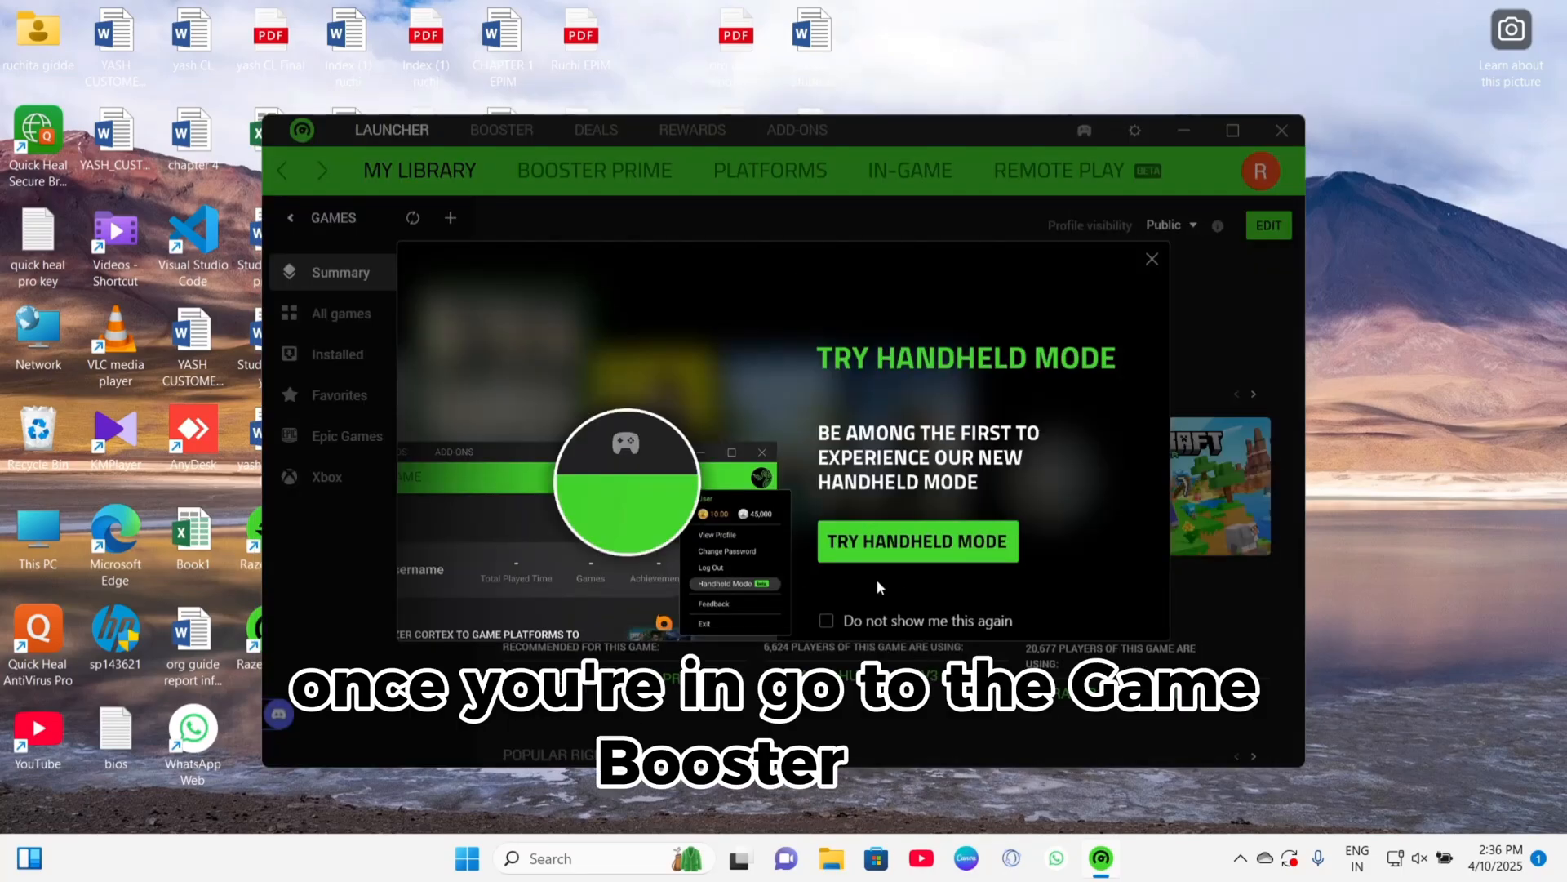
Dismiss the Handheld Mode popup and run Game Booster's BOOST NOW, freeing 1.86 GB.
left_click(1150, 259)
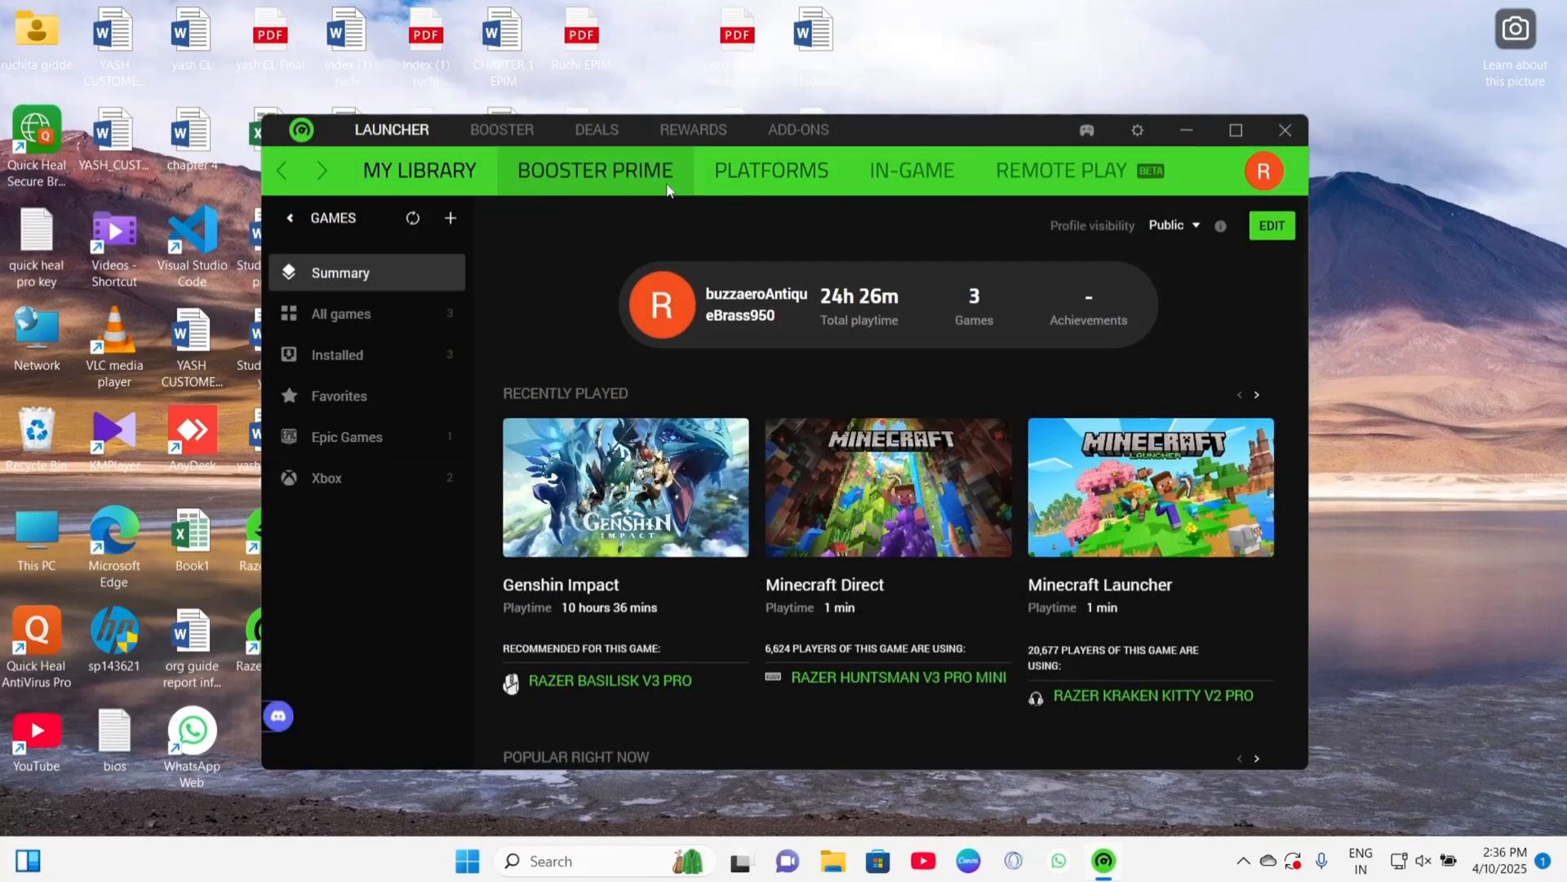
left_click(502, 129)
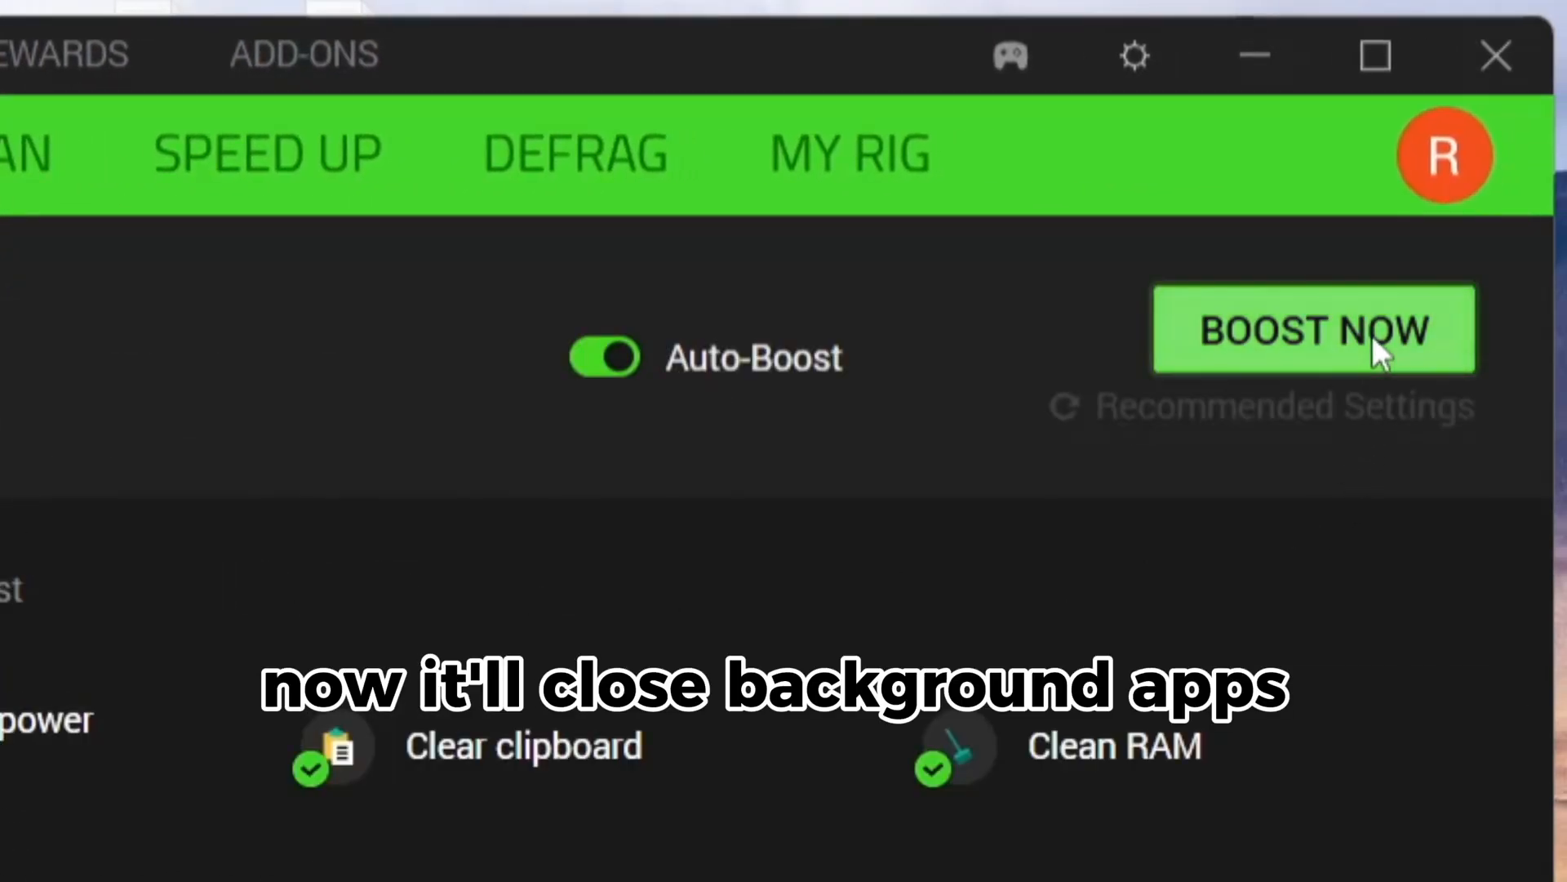
left_click(1314, 330)
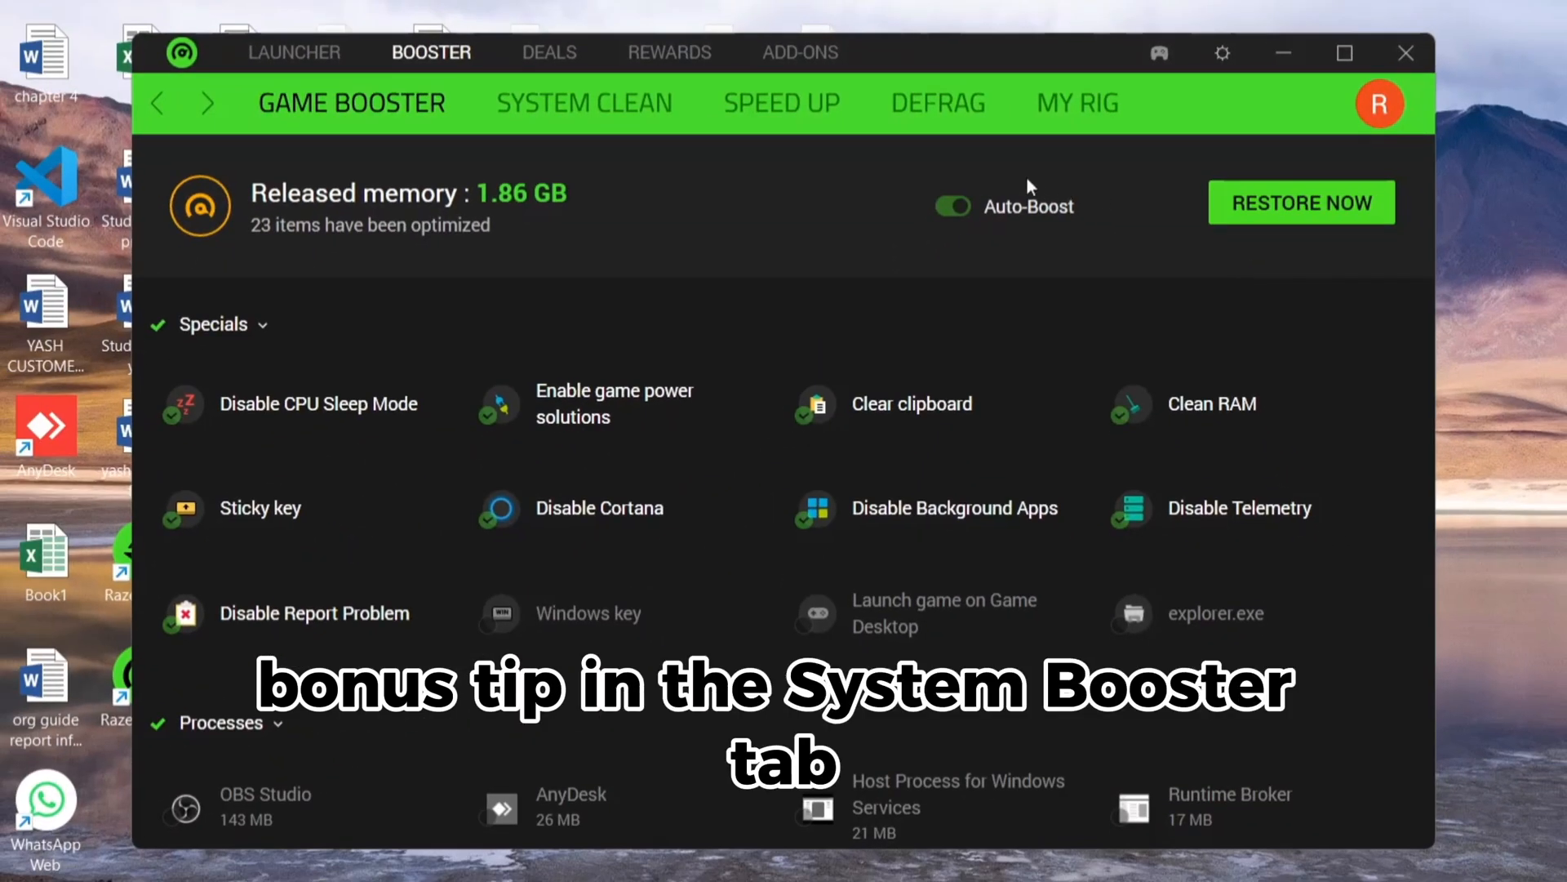
View Razer Cortex's System Clean junk-file categories, then close the app.
left_click(584, 102)
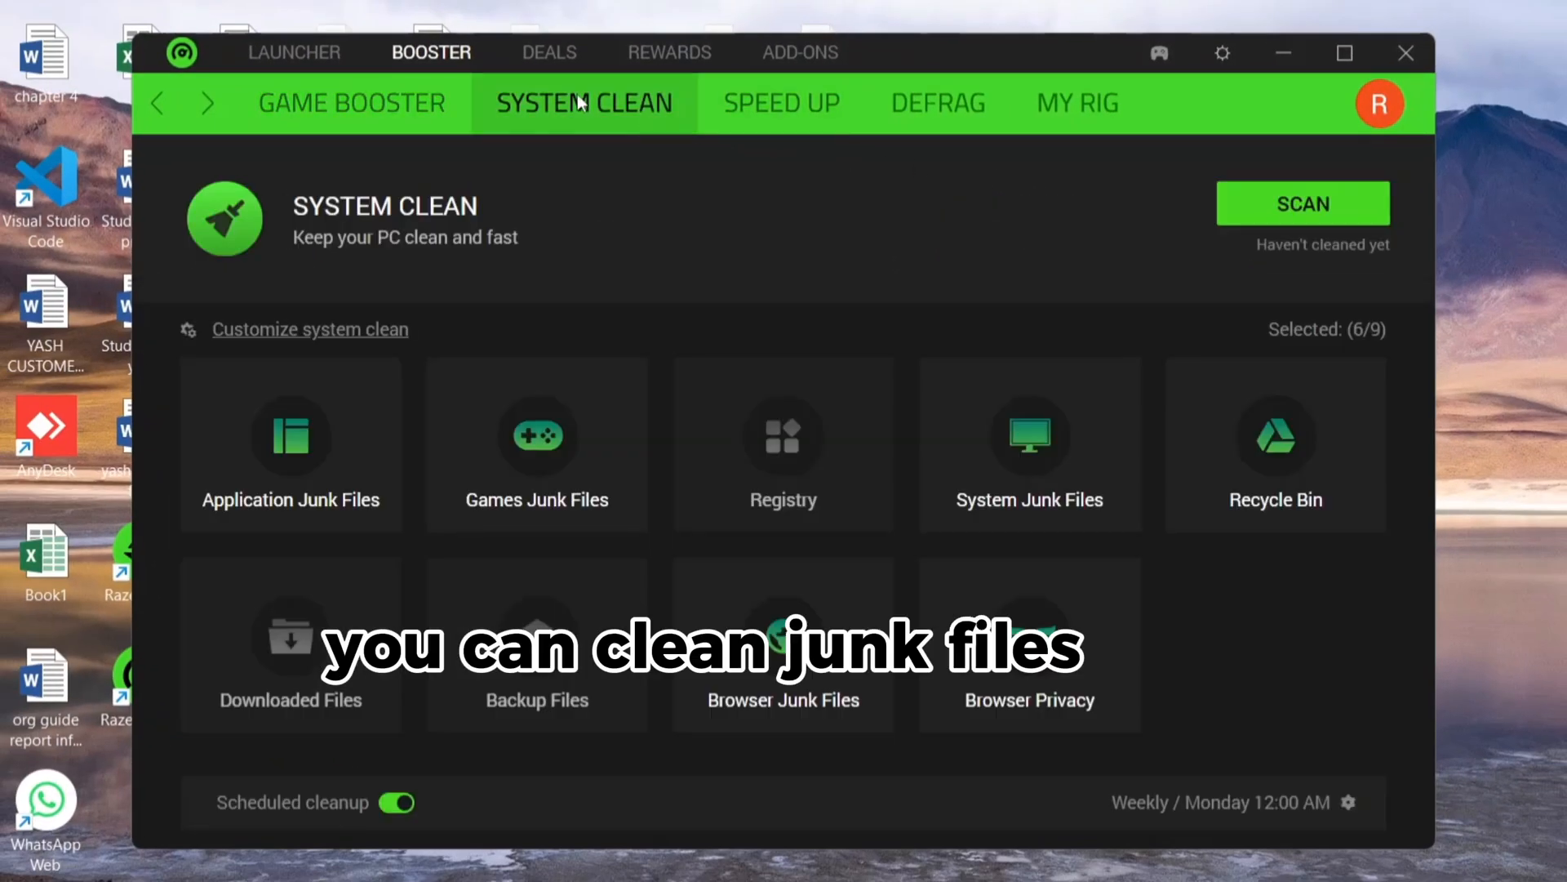
left_click(1303, 204)
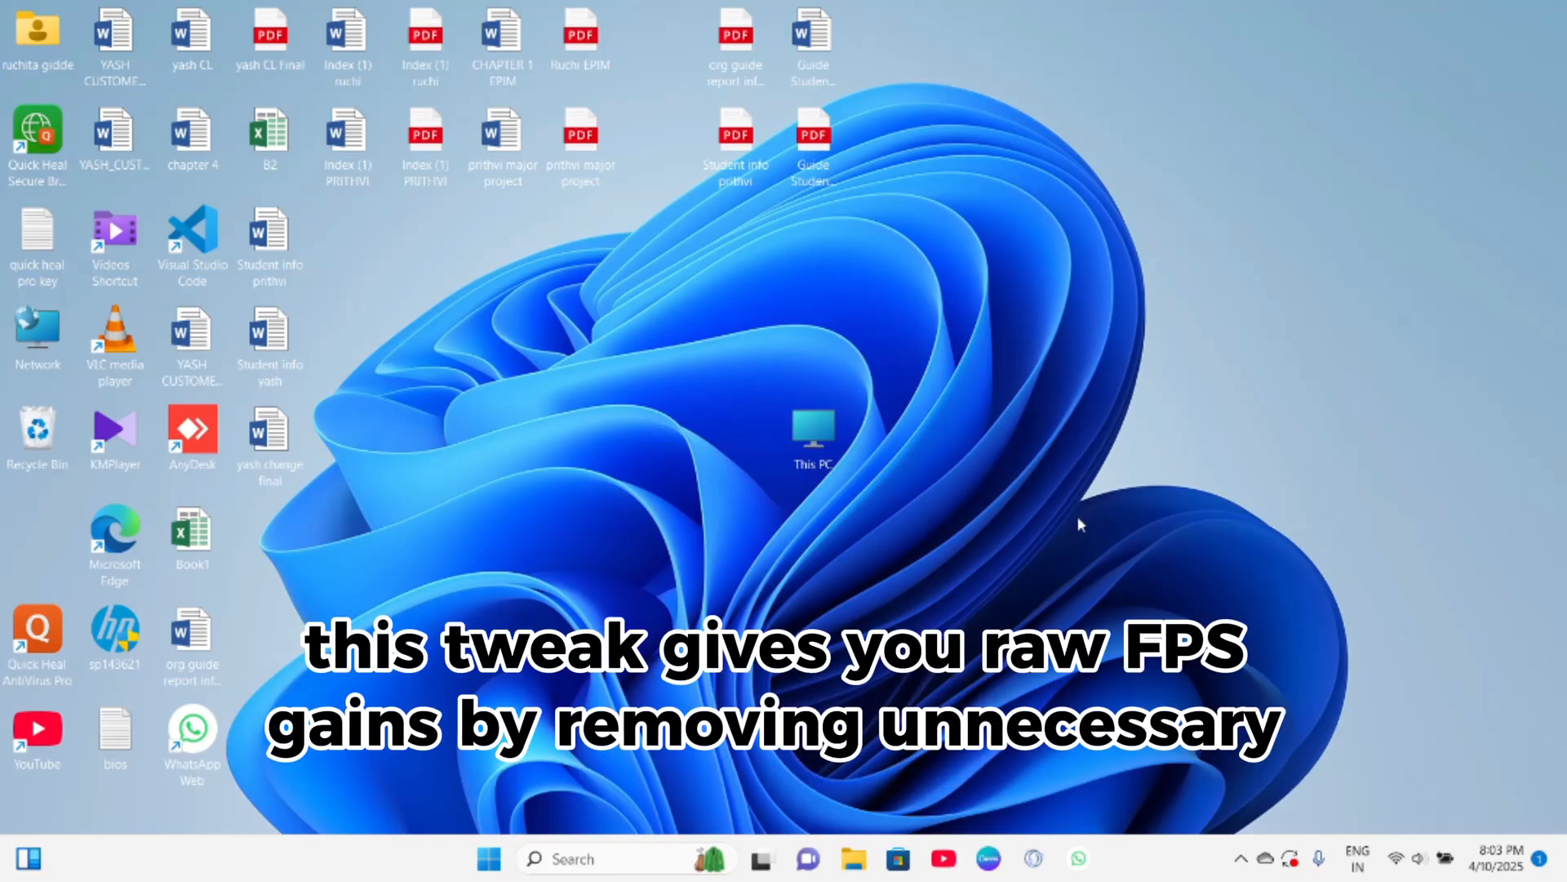
Set visual effects to best performance, keeping only smooth edges of screen fonts, and apply.
right_click(813, 440)
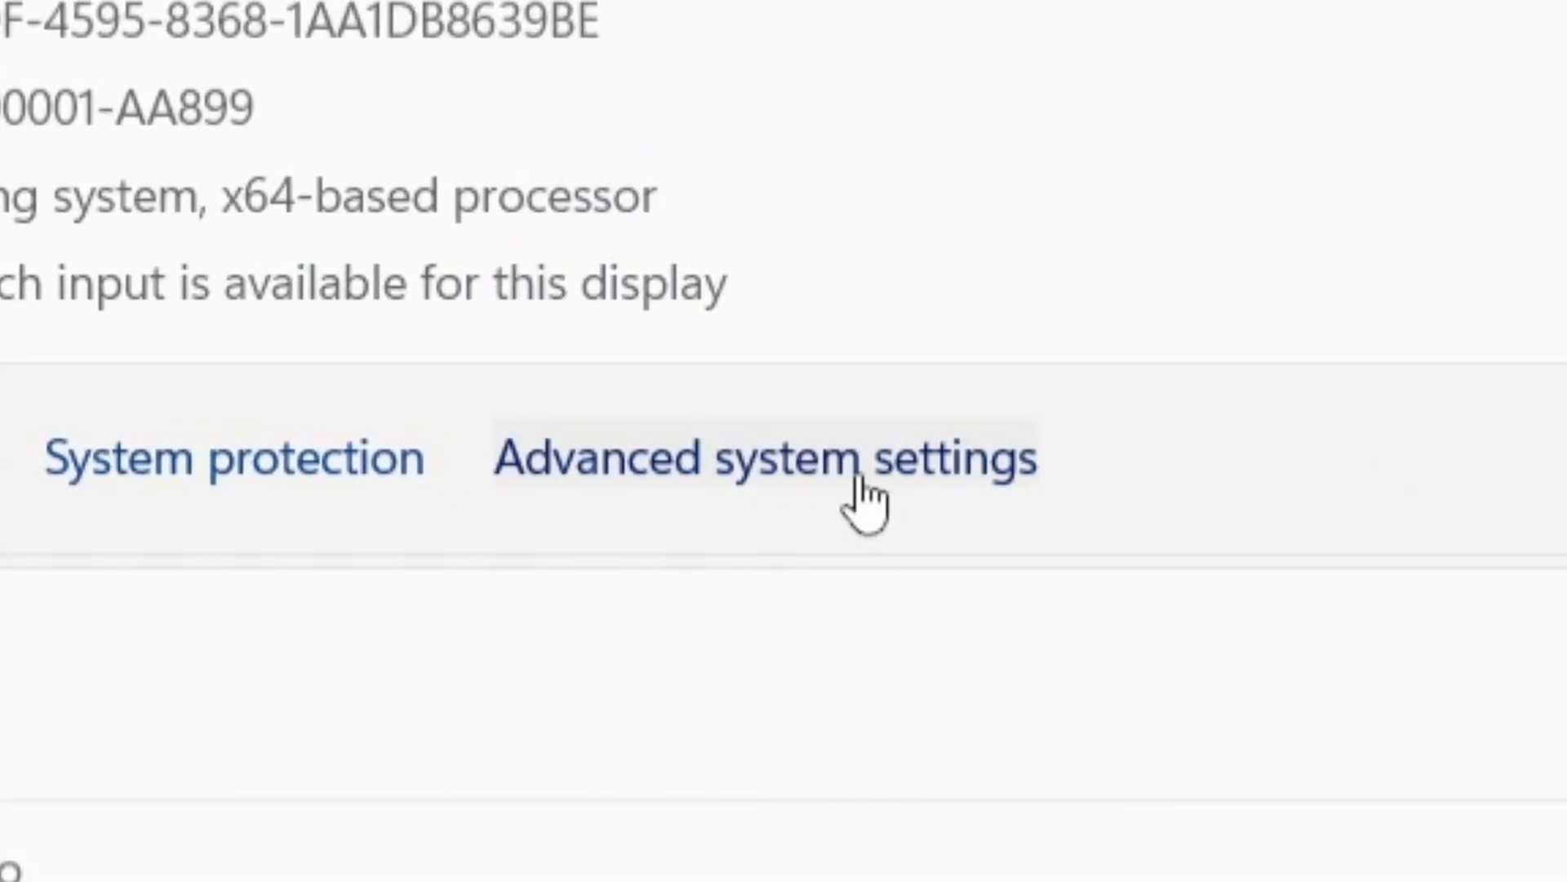
left_click(770, 460)
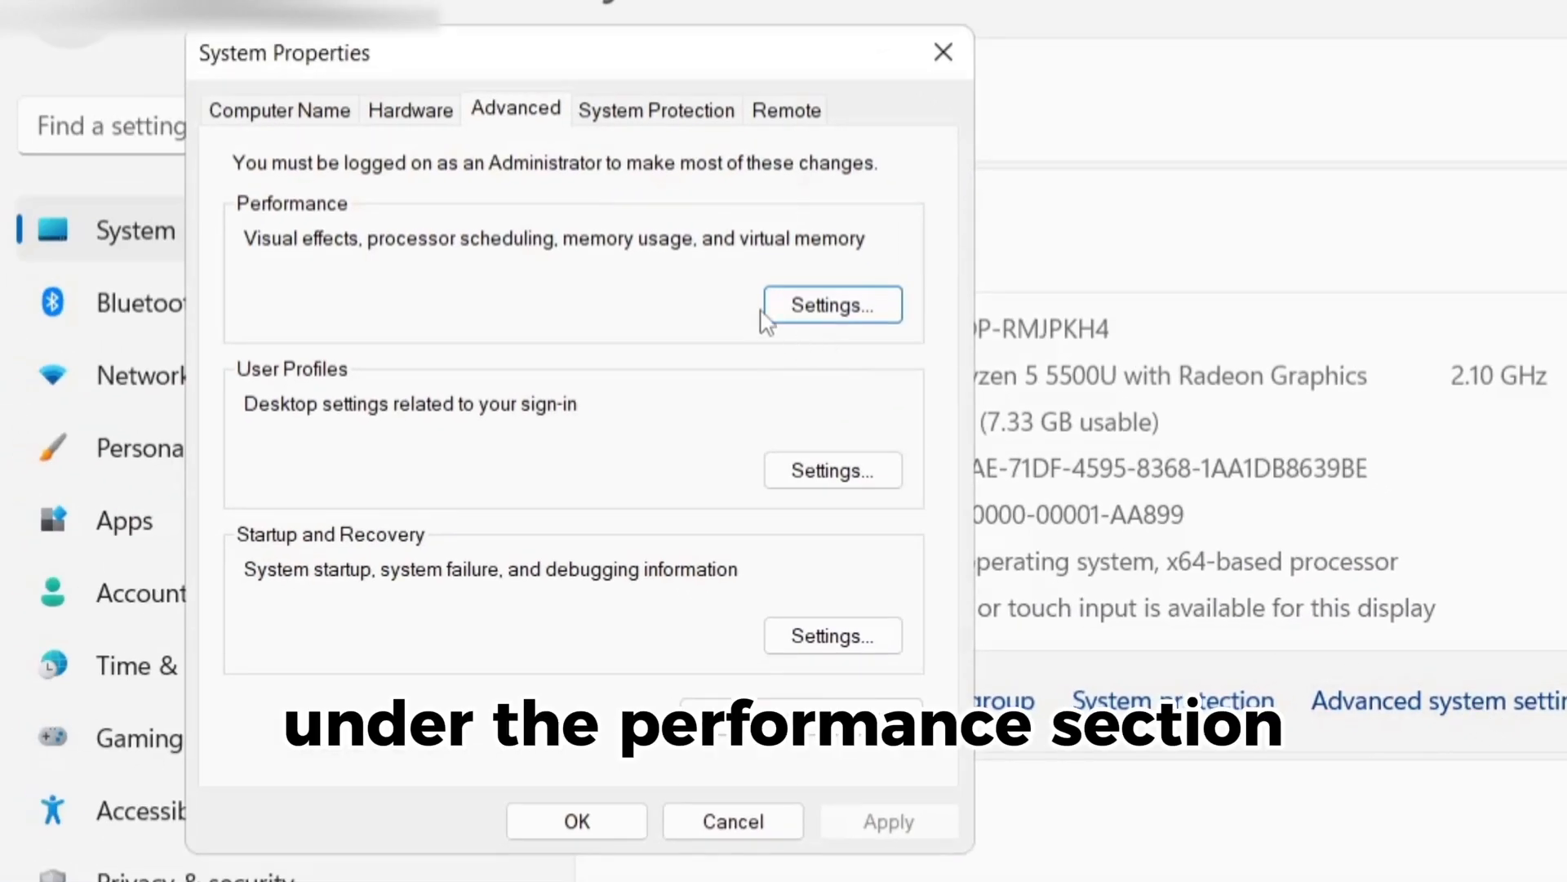
left_click(832, 303)
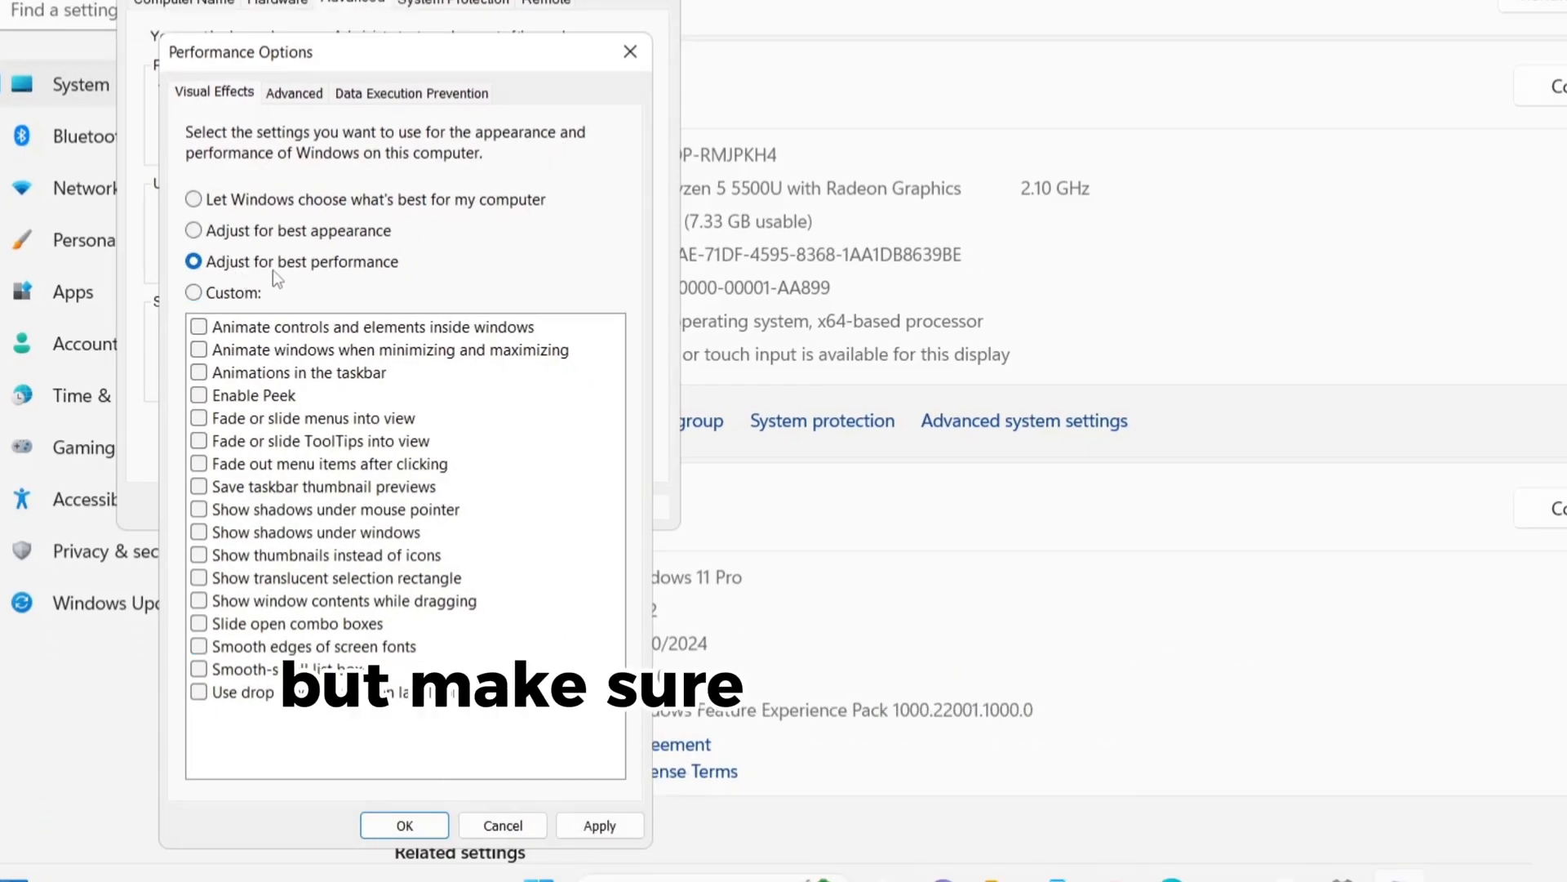
mouse_move(180, 647)
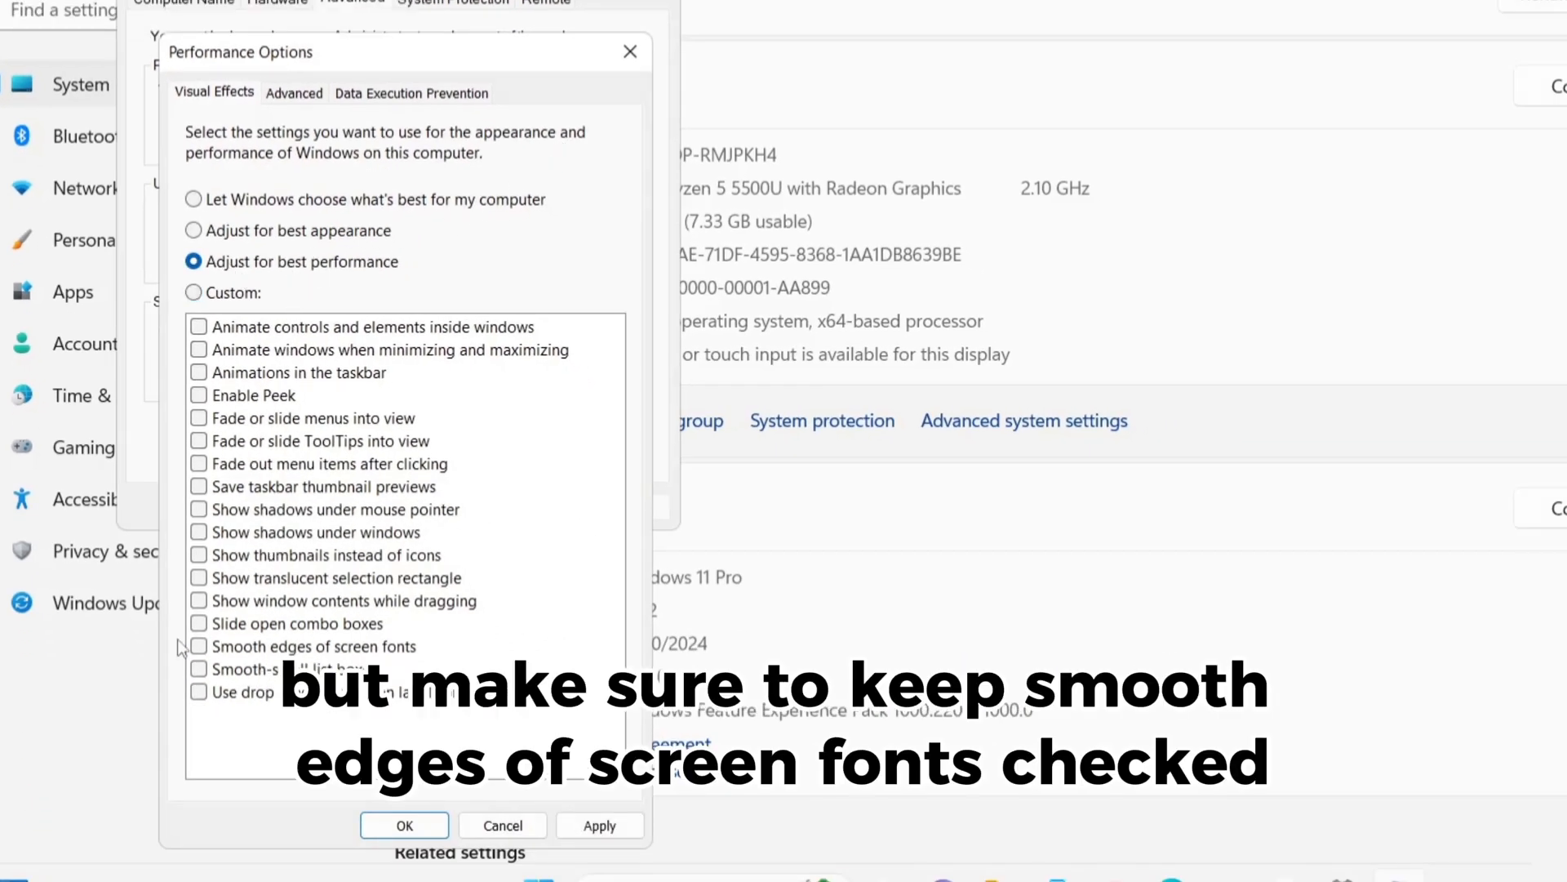
left_click(199, 645)
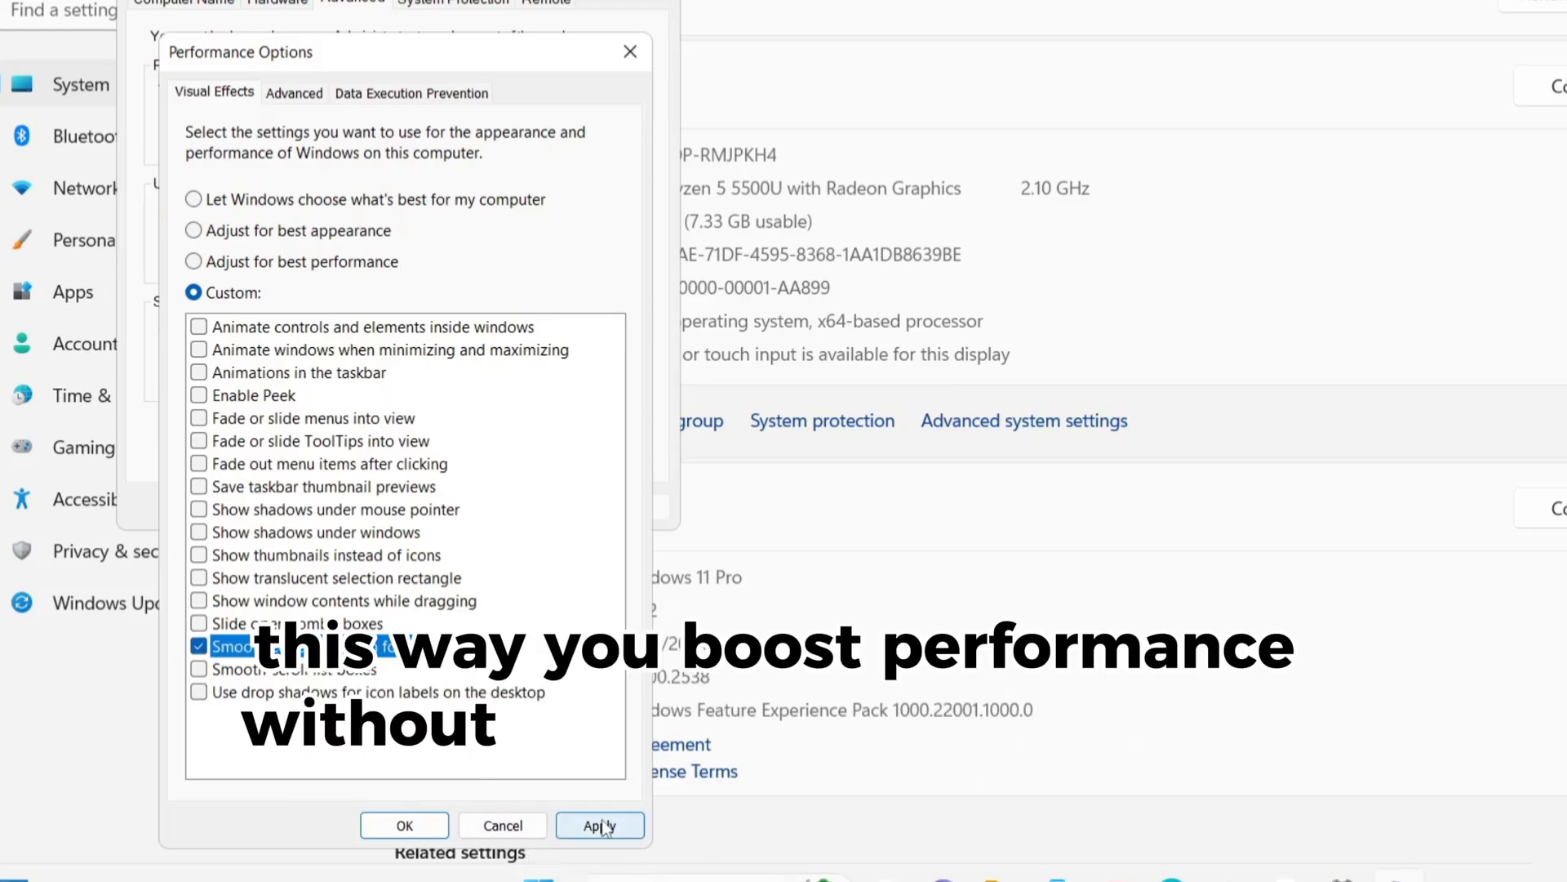
left_click(600, 824)
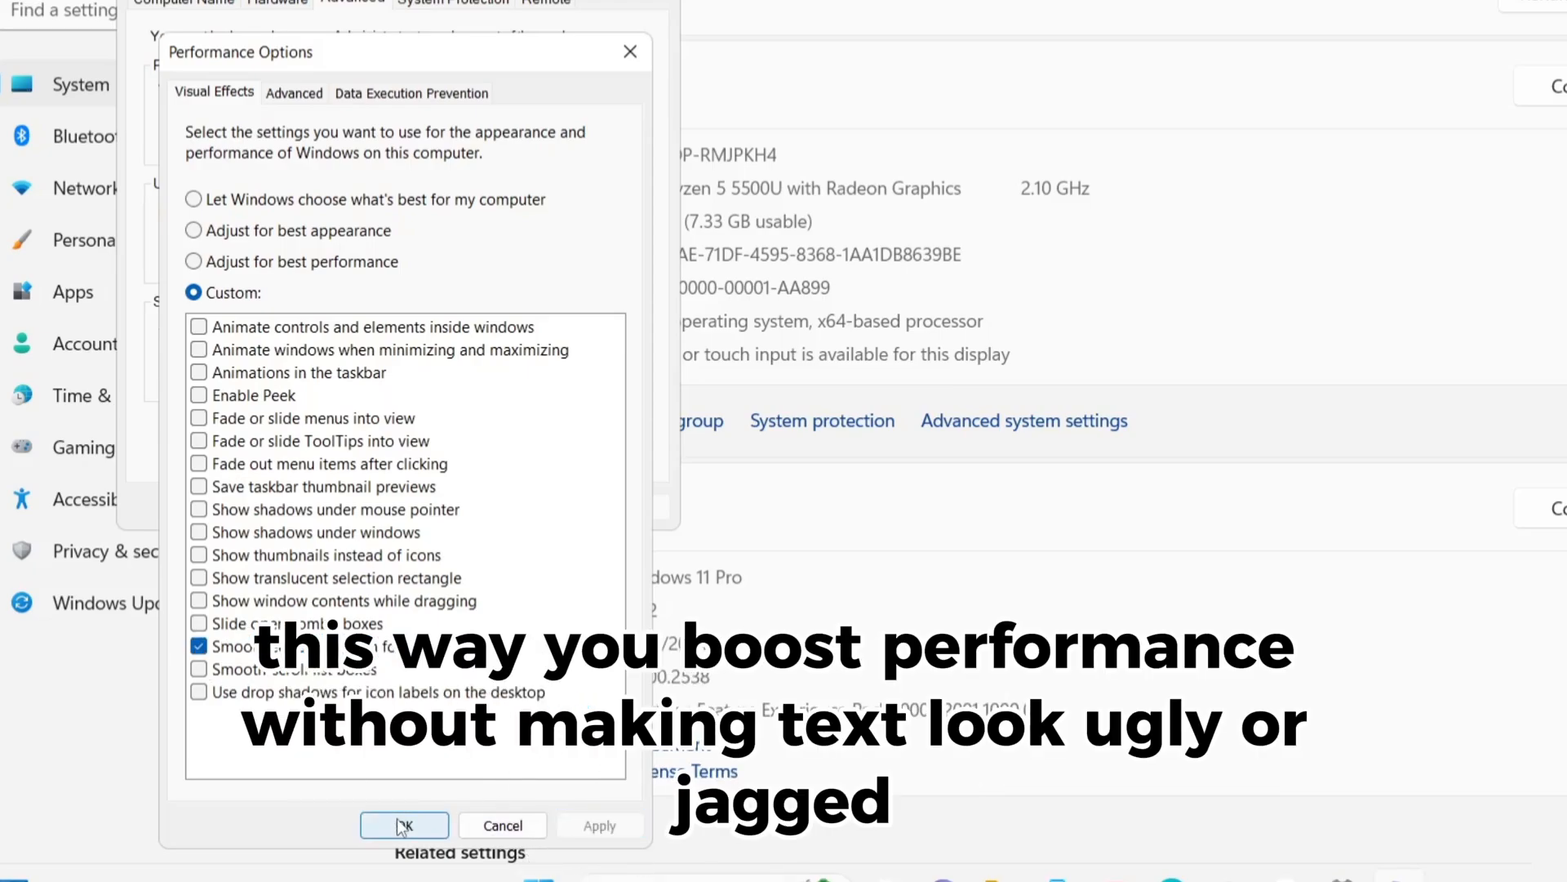
left_click(404, 824)
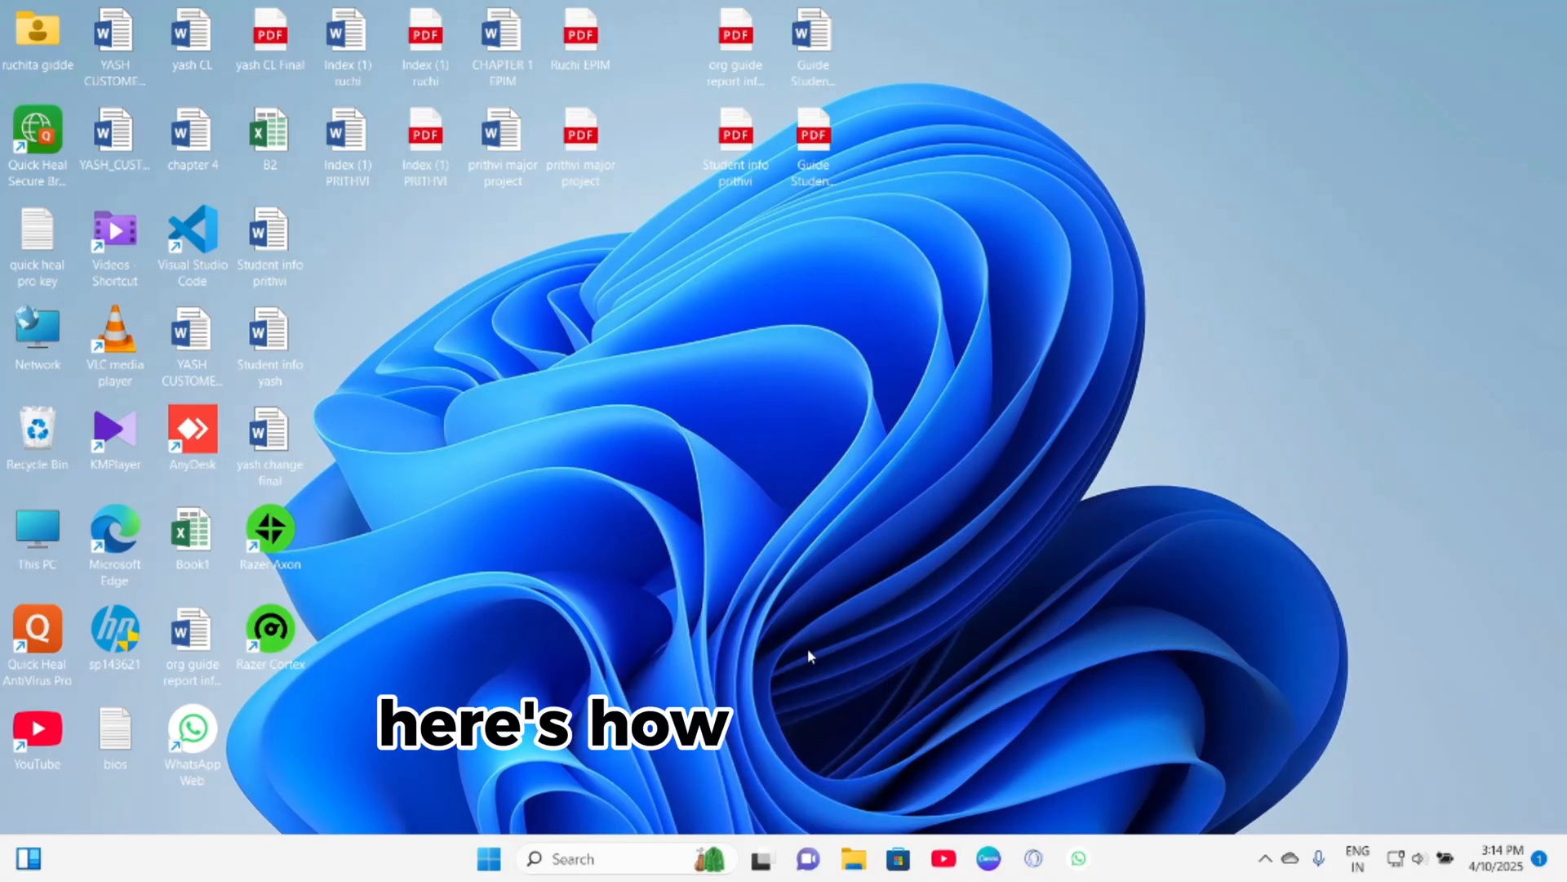
Toggle all notifications off and back on, then turn off WhatsApp's notifications.
left_click(1101, 858)
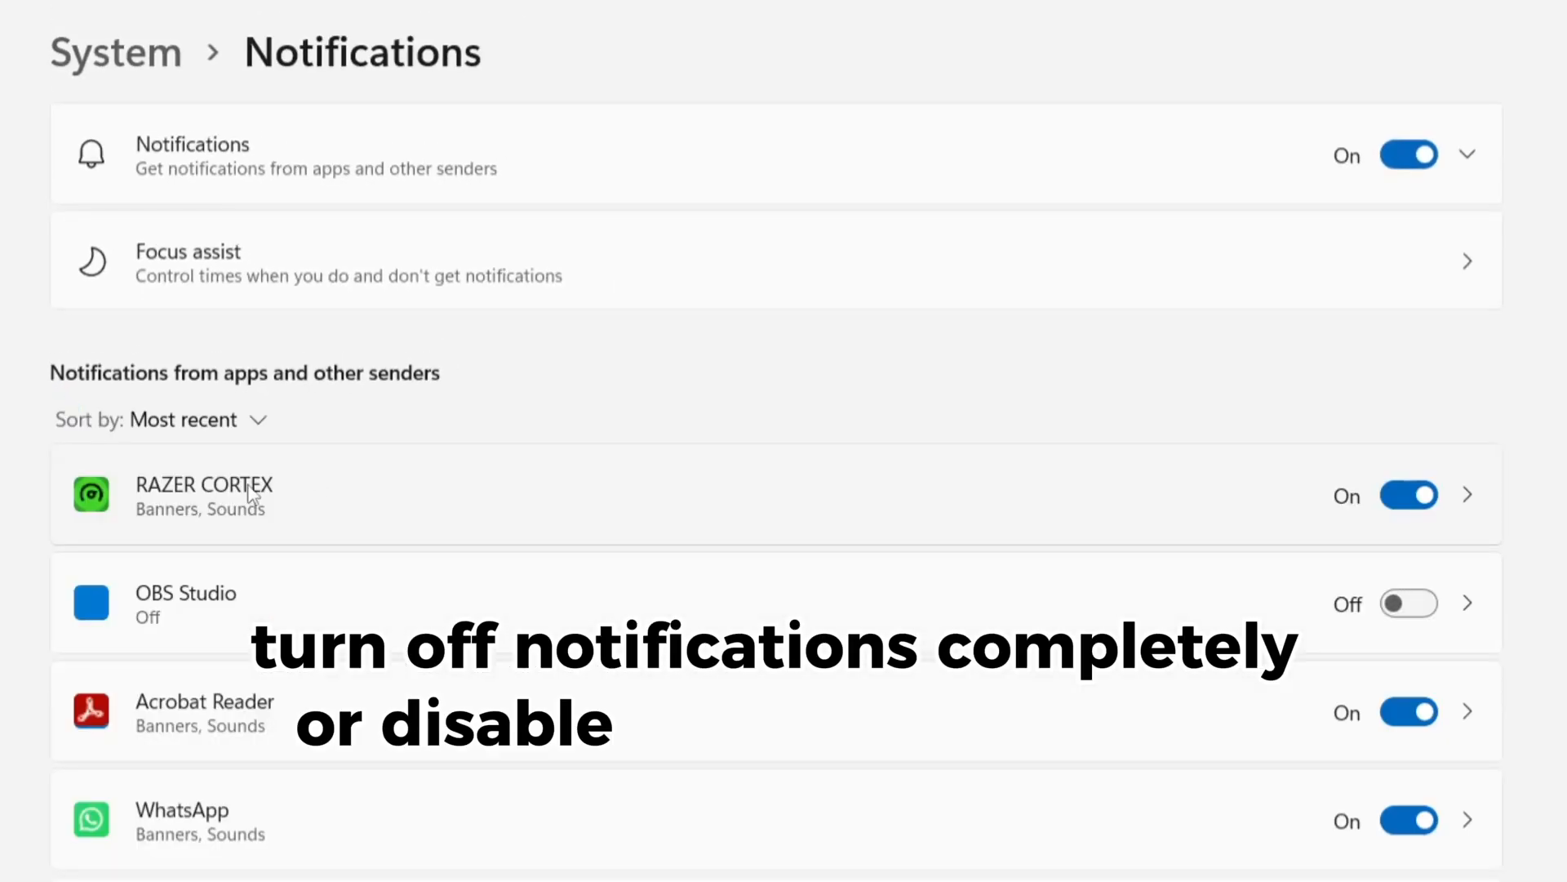
left_click(1408, 155)
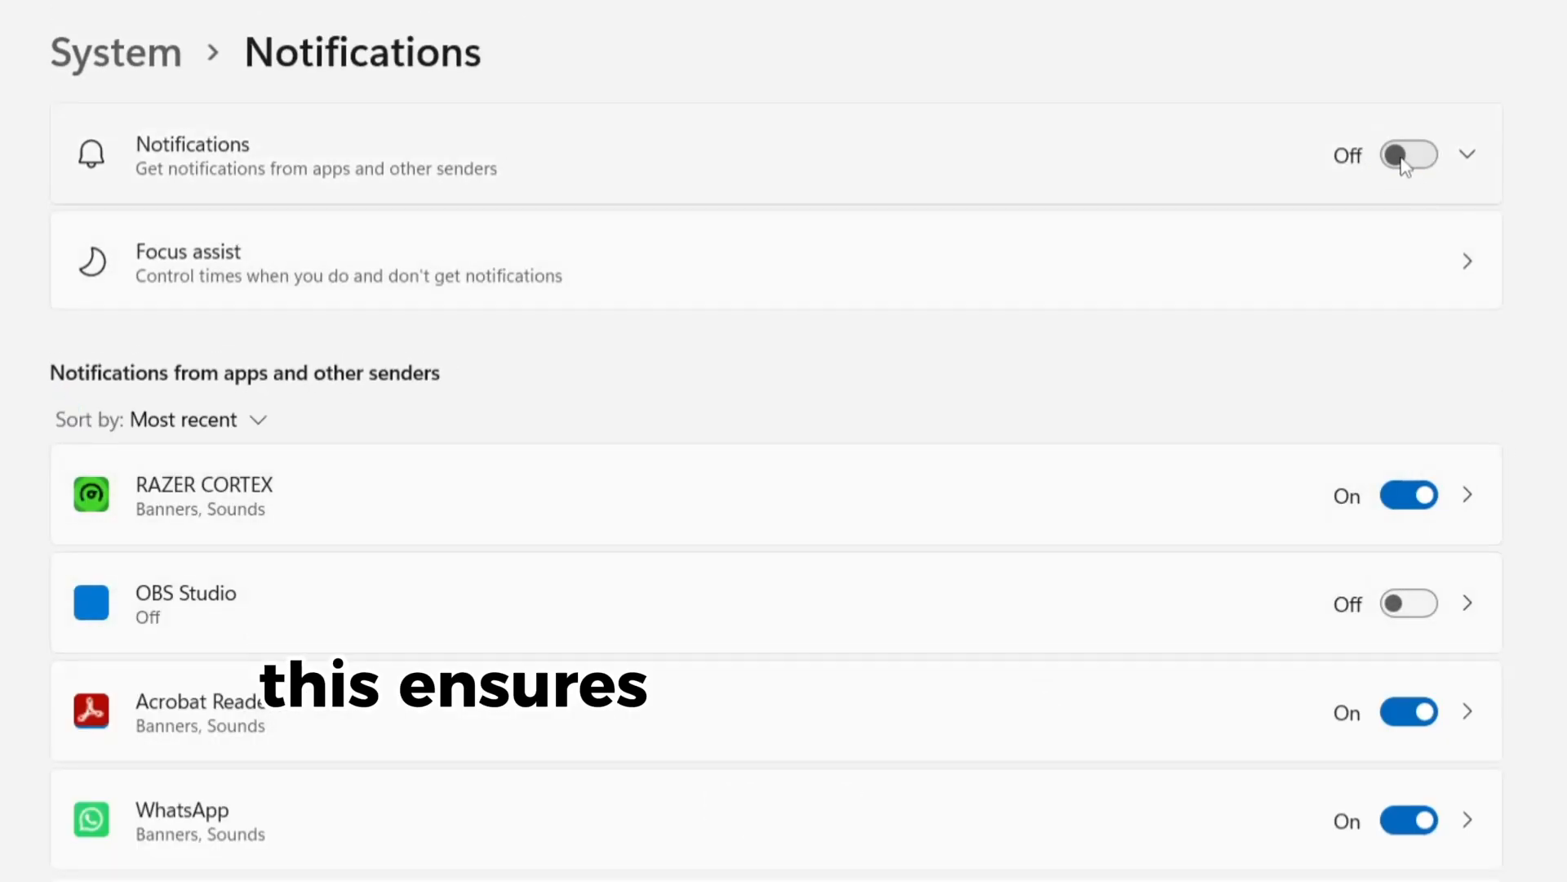
left_click(1408, 155)
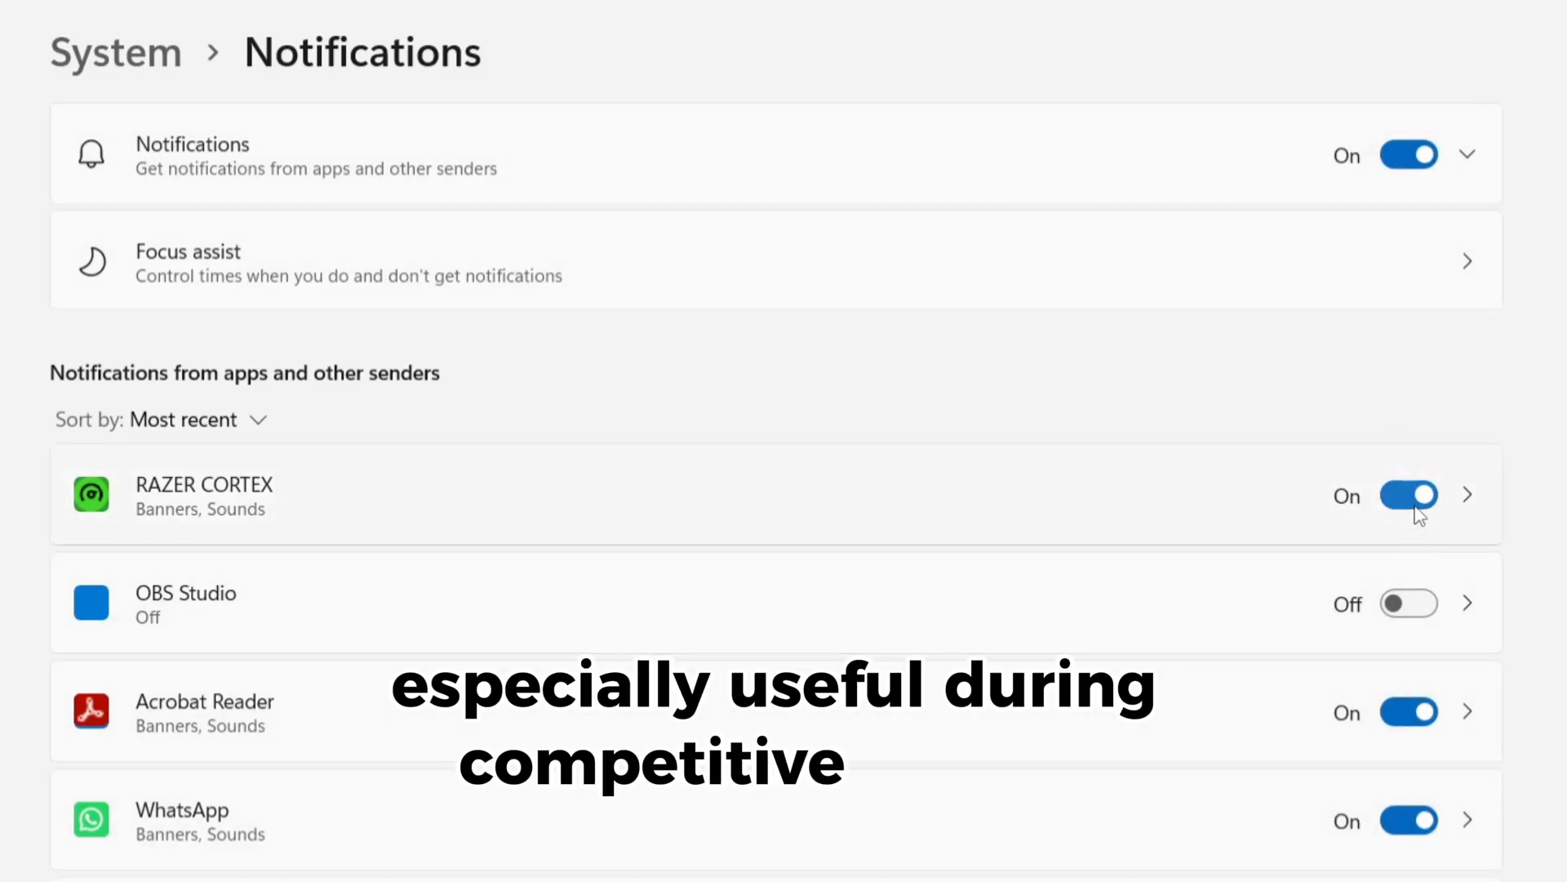
left_click(1410, 820)
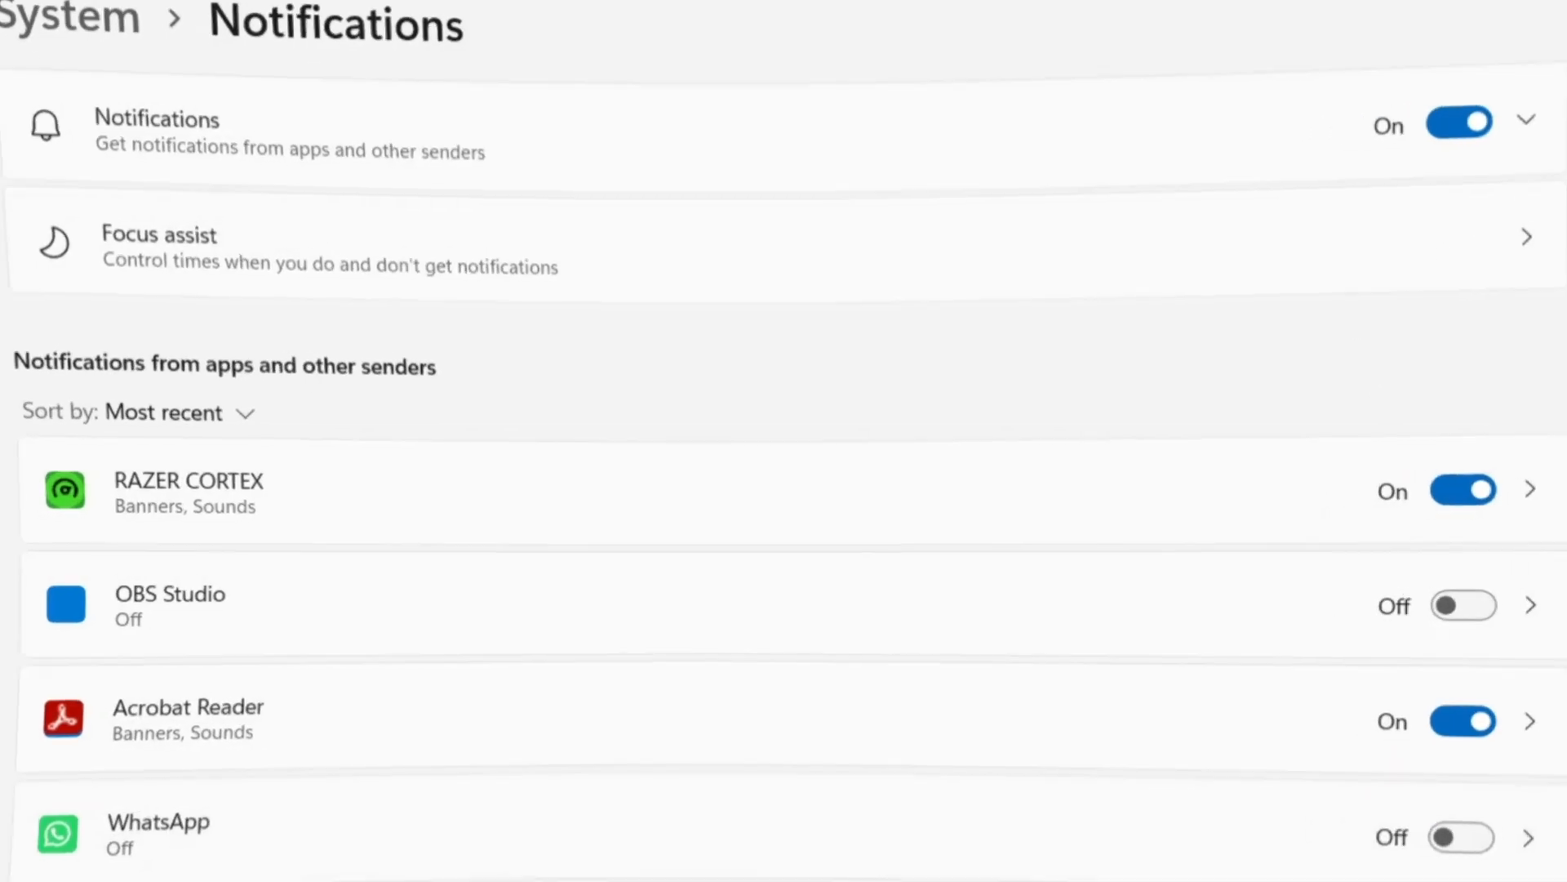